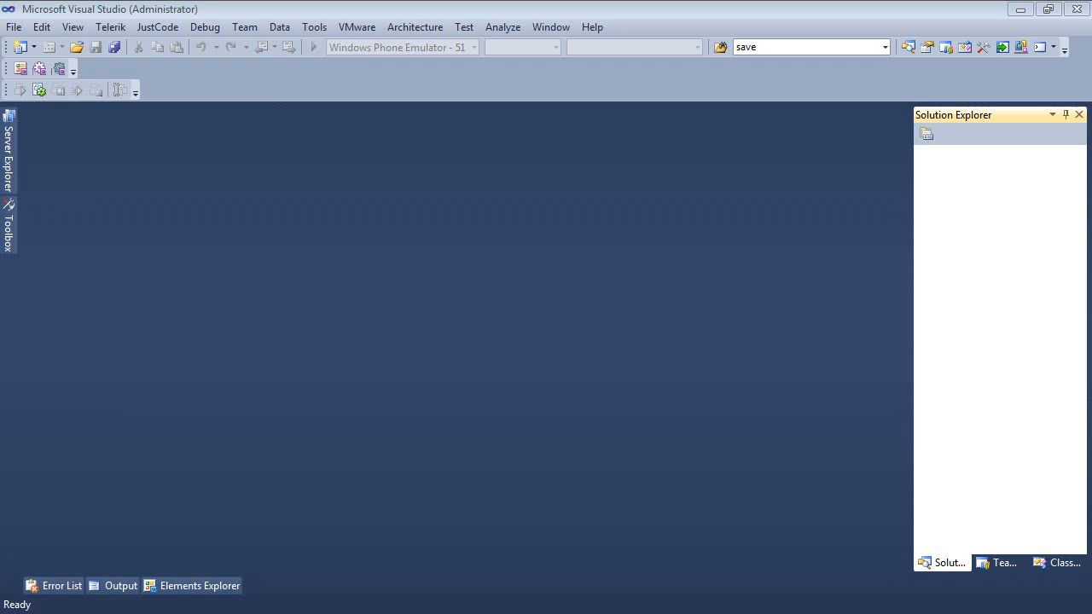
- Start a new RadControls Silverlight Application project named RadMenuAtRunTimeTTv
{"action": "left_click", "coordinate": [14, 27]}
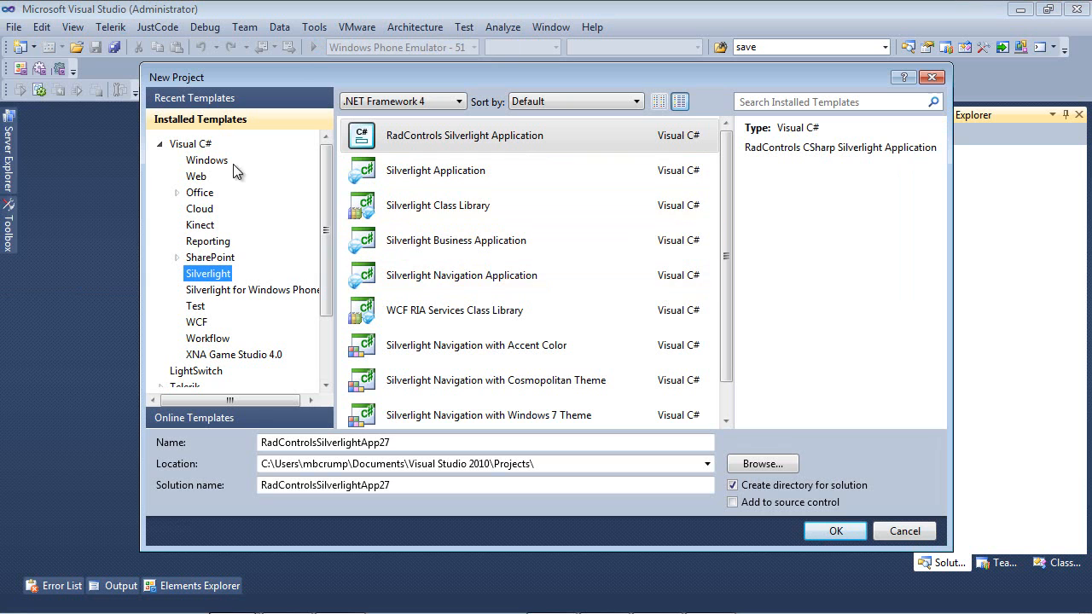
{"action": "mouse_move", "coordinate": [240, 290]}
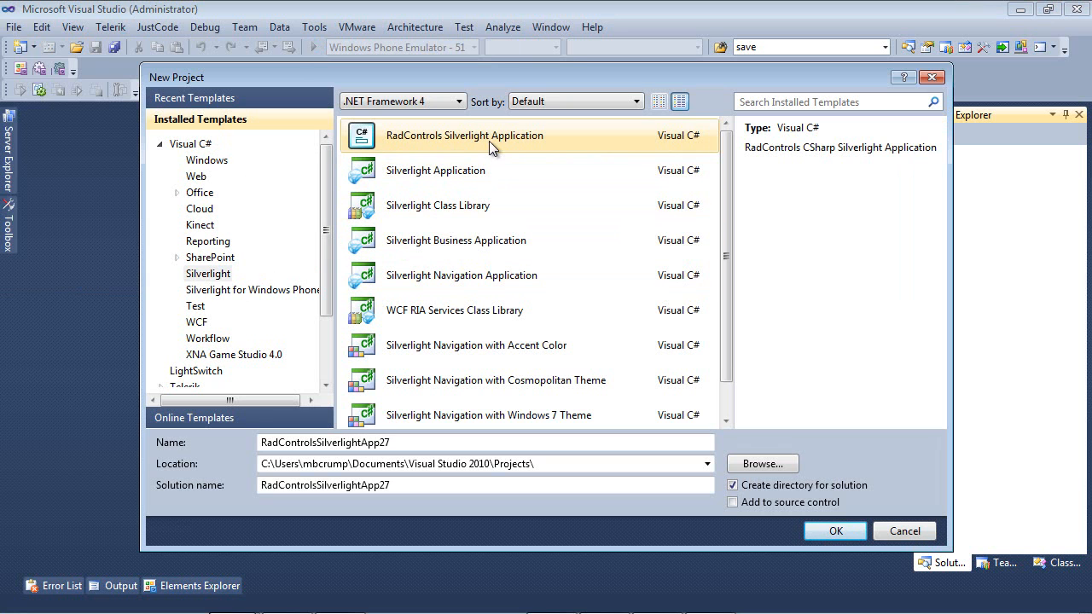
{"action": "left_click", "coordinate": [406, 442]}
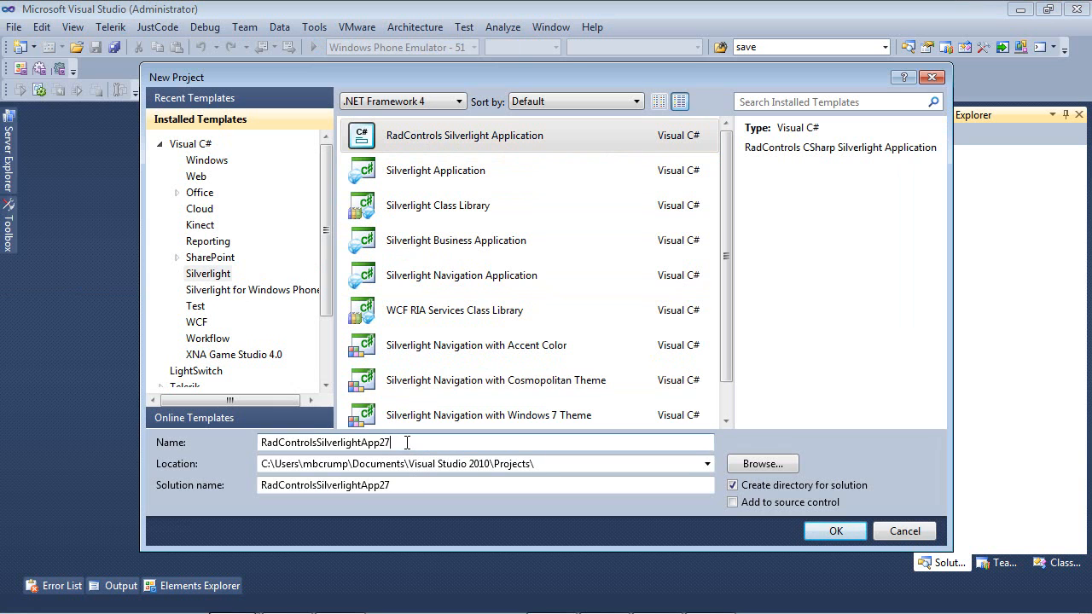
{"action": "type", "text": "RadMenuAtRunTimeTTv"}
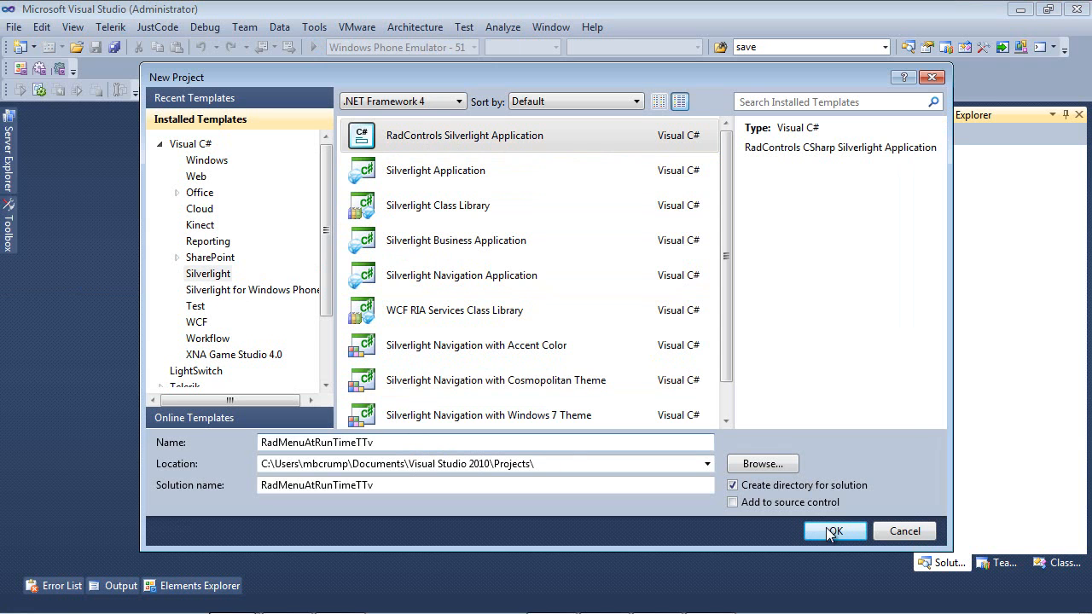
- Confirm the new project, reaching the Silverlight hosting options for RadMenuAtRunTimeTTv.Web
{"action": "left_click", "coordinate": [833, 531]}
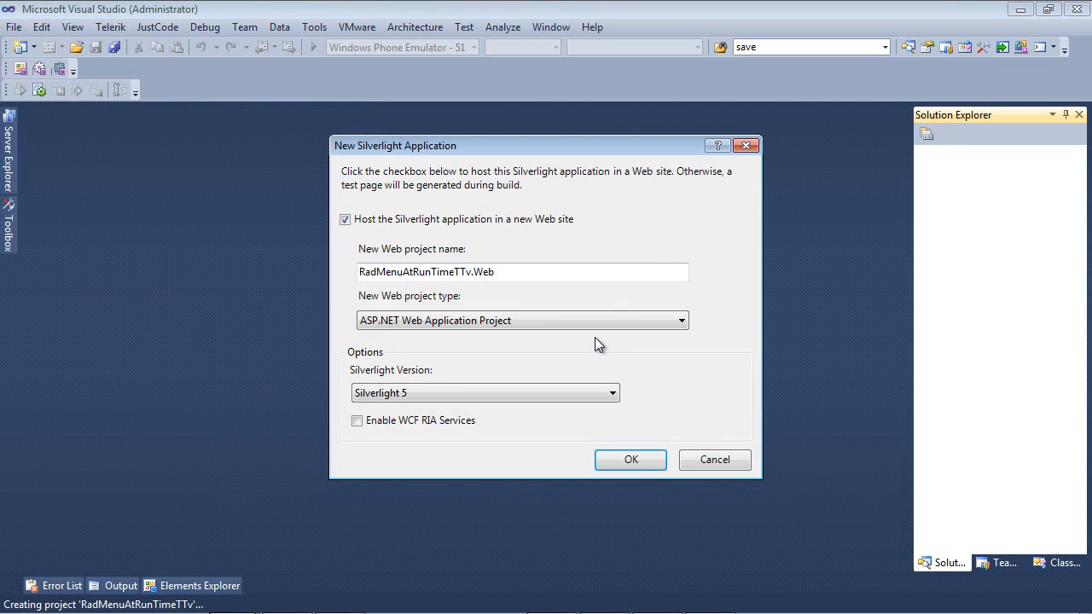
{"action": "mouse_move", "coordinate": [528, 235]}
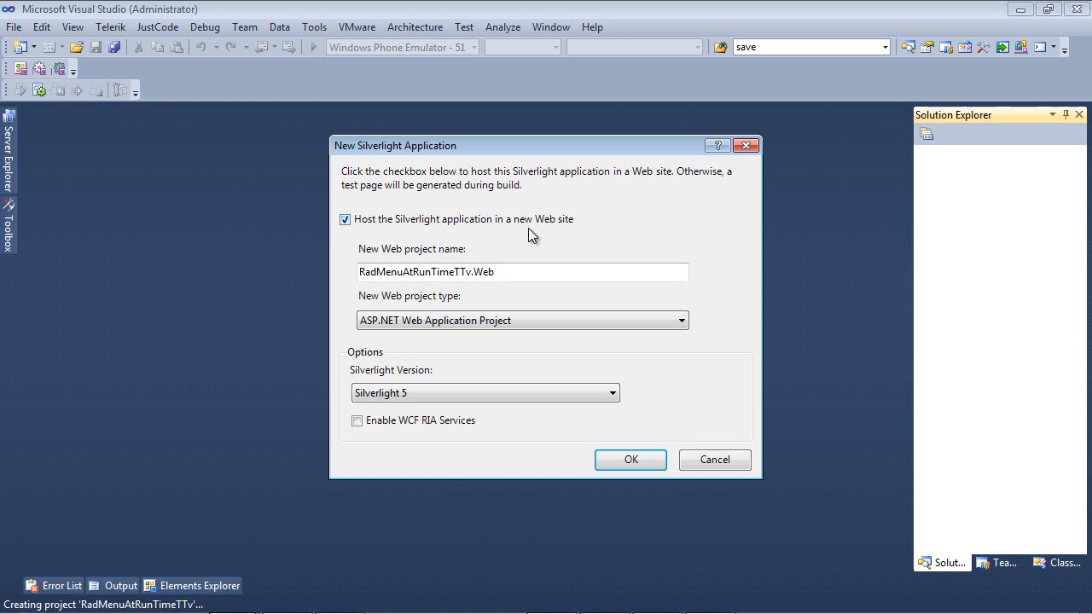
{"action": "mouse_move", "coordinate": [440, 401]}
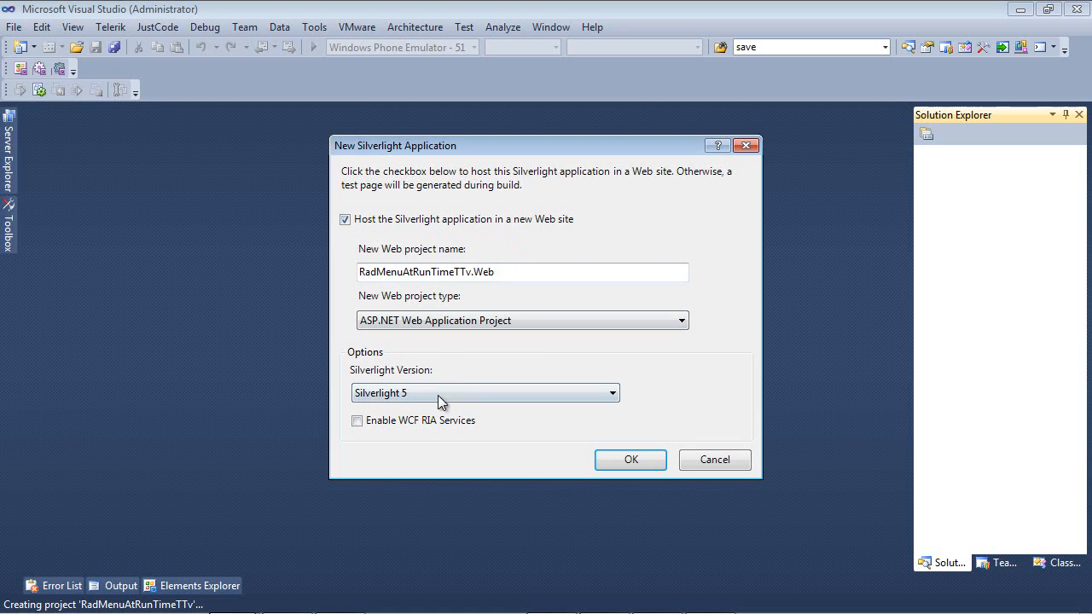
{"action": "mouse_move", "coordinate": [631, 461]}
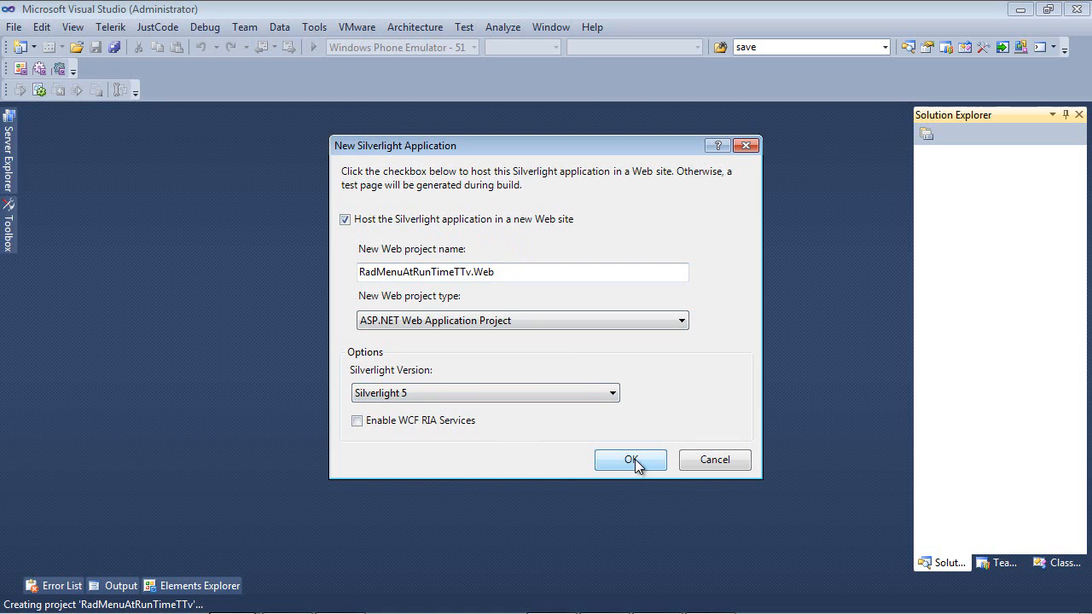
- Accept Silverlight 5 web hosting and check Telerik.Windows.Controls and Telerik.Windows.Controls.Navigation in the wizard
{"action": "left_click", "coordinate": [631, 461]}
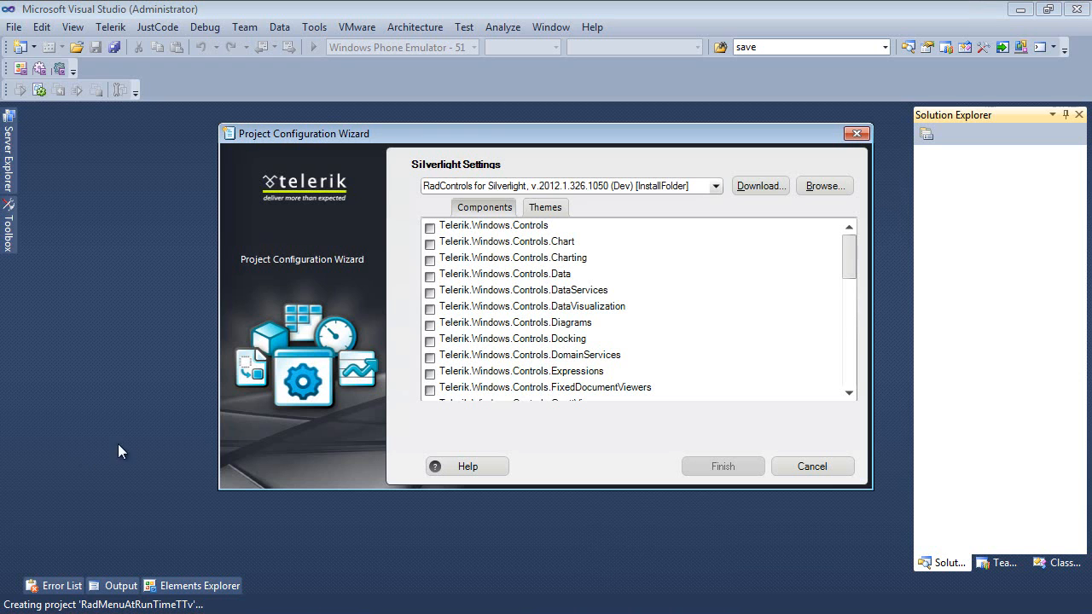
{"action": "mouse_move", "coordinate": [861, 259]}
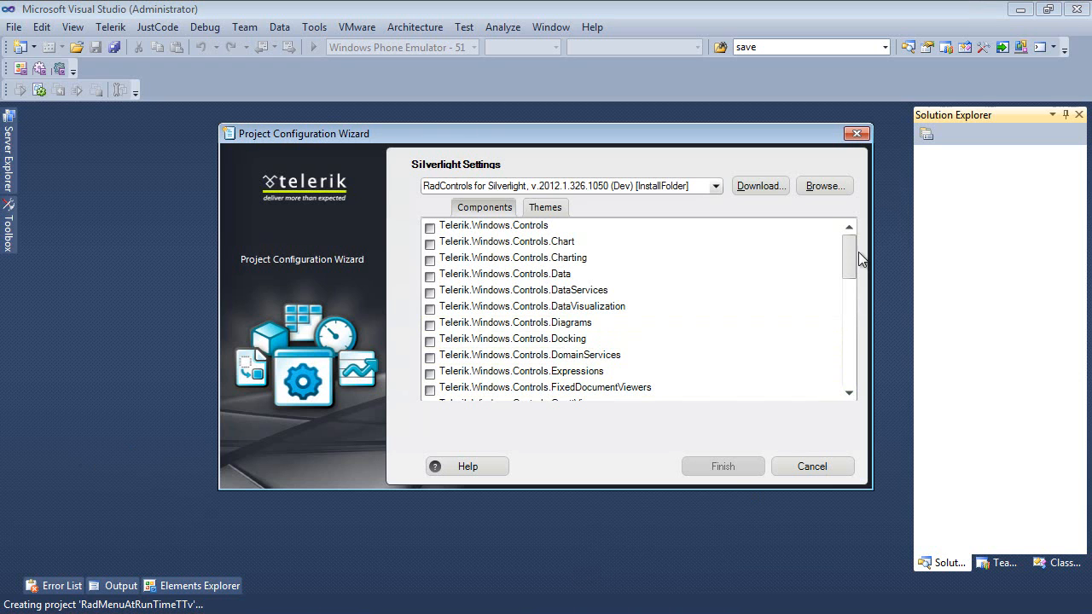
{"action": "scroll", "scroll_direction": "down", "scroll_amount": 3}
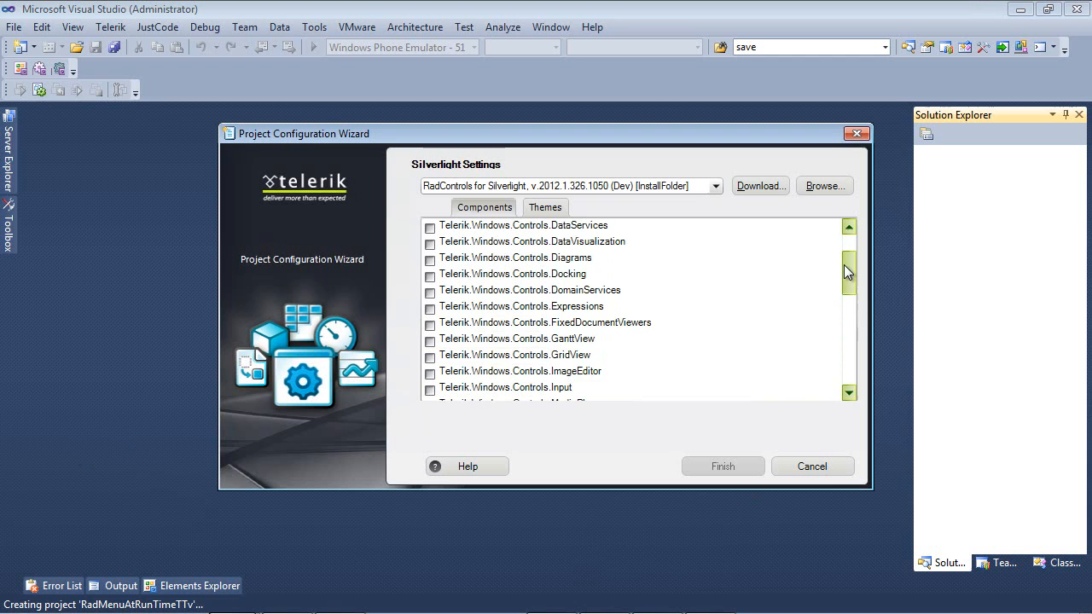
{"action": "scroll", "scroll_direction": "down", "scroll_amount": 3}
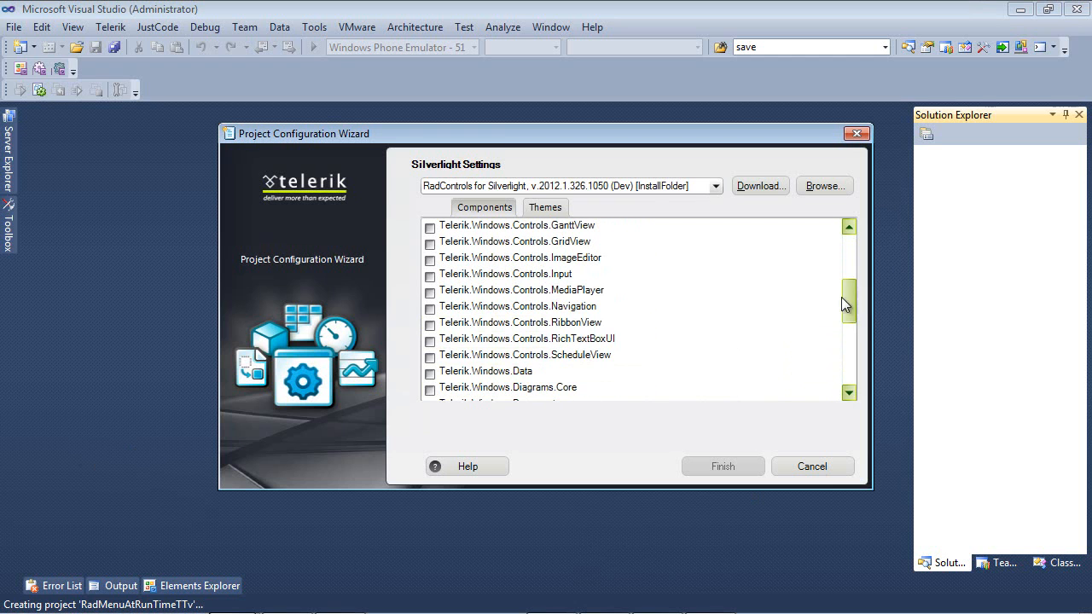
{"action": "left_click", "coordinate": [430, 307]}
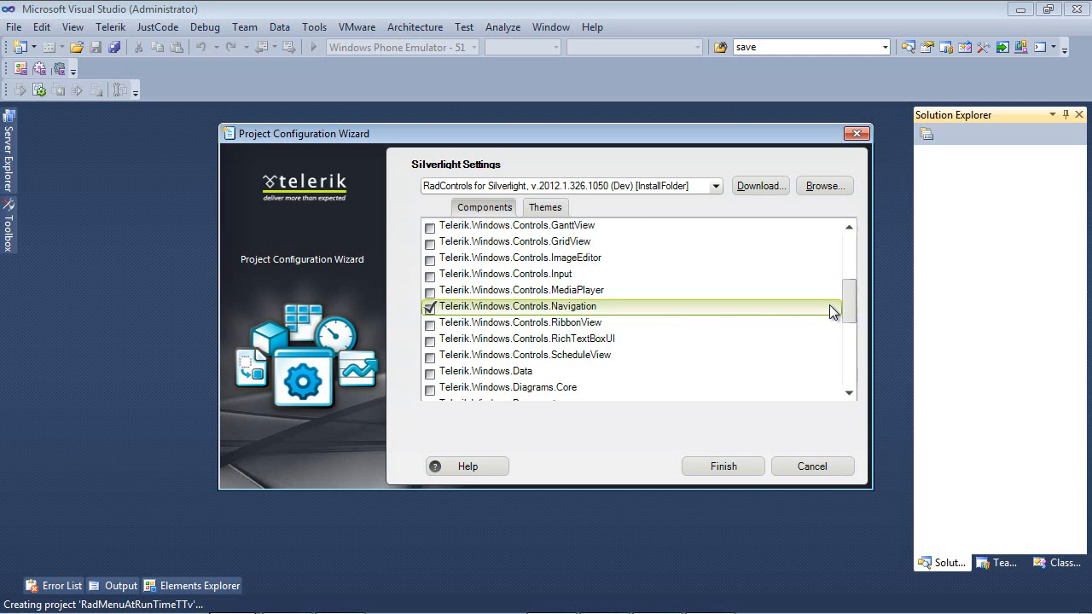
{"action": "scroll", "scroll_direction": "up", "scroll_amount": 3}
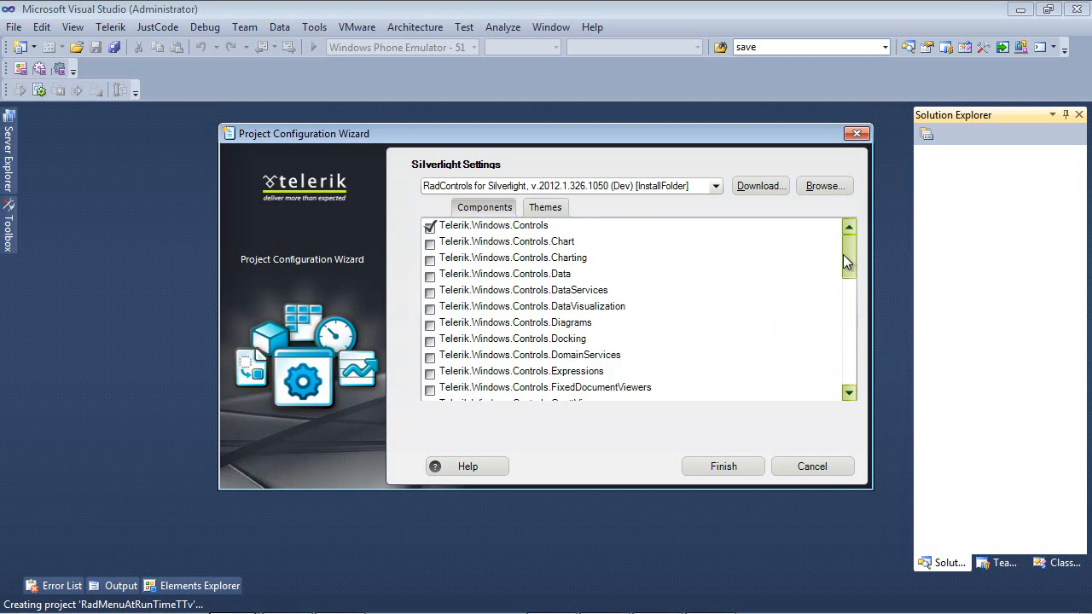
{"action": "left_click", "coordinate": [493, 225]}
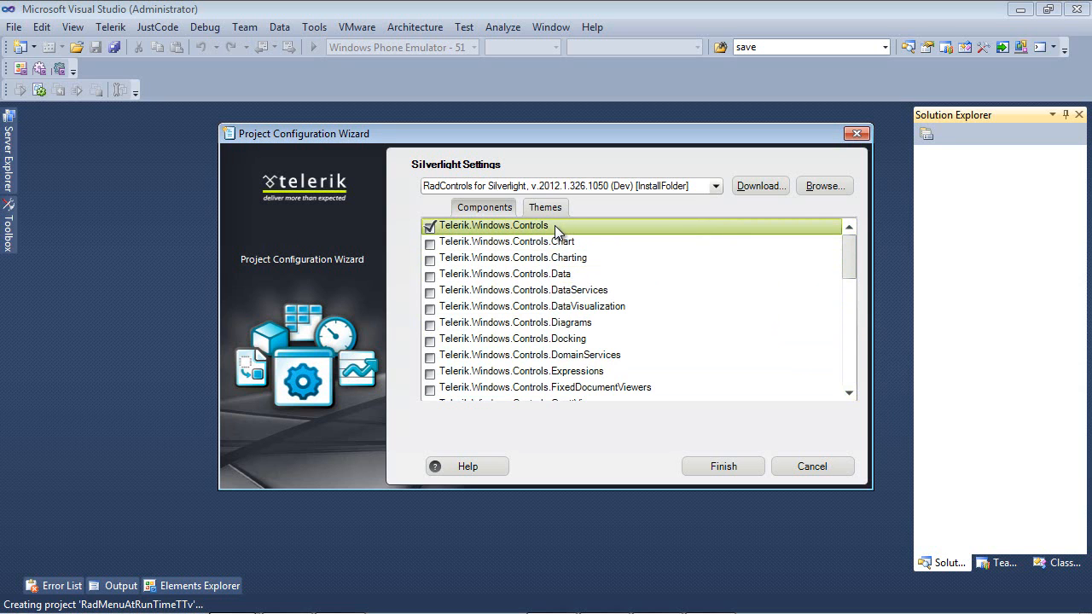
{"action": "left_click", "coordinate": [724, 466]}
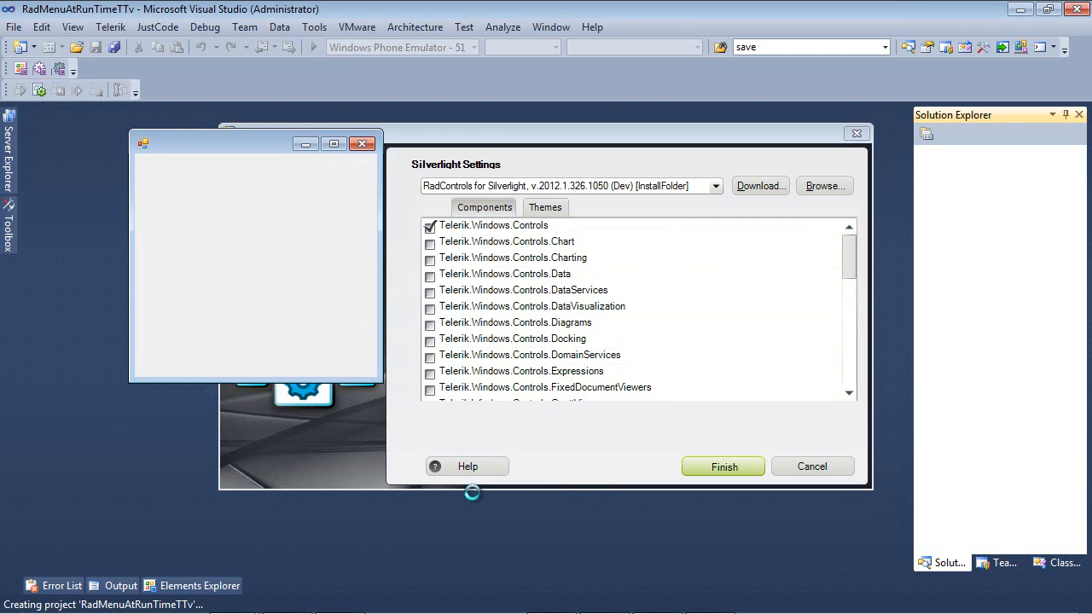
- Finish the wizard, verify the Telerik references and inspect the telerik namespace in MainPage.xaml
{"action": "left_click", "coordinate": [723, 467]}
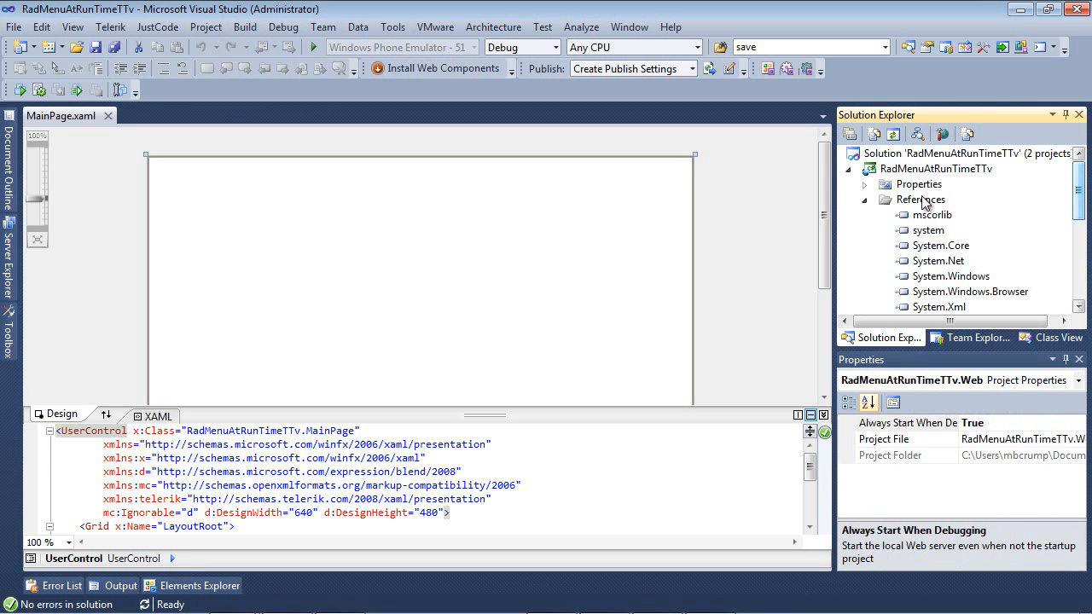
{"action": "scroll", "scroll_direction": "down", "scroll_amount": 3}
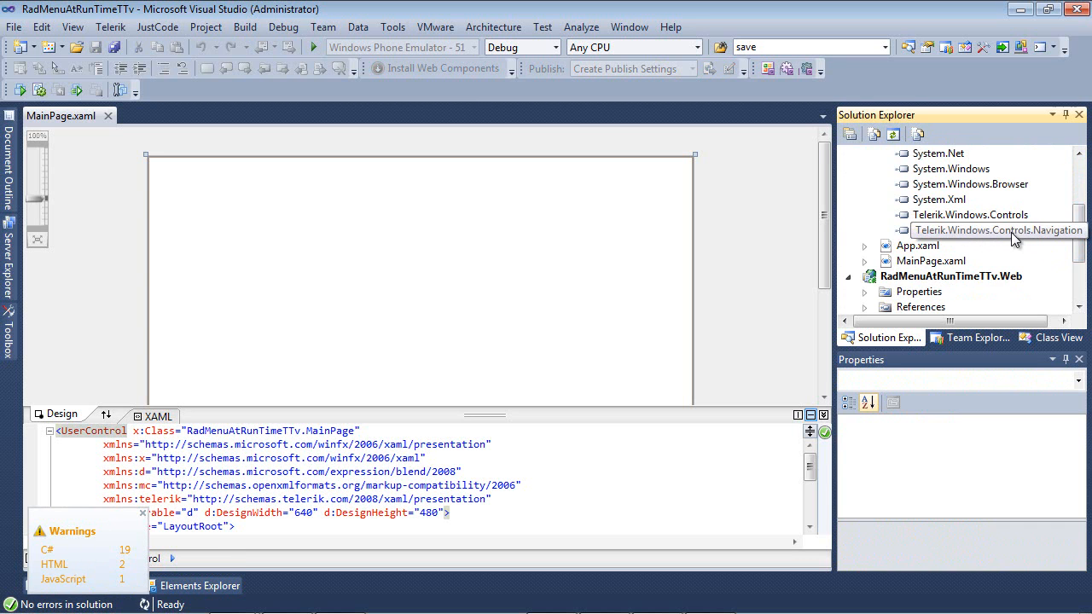
{"action": "scroll", "scroll_direction": "up", "scroll_amount": 3}
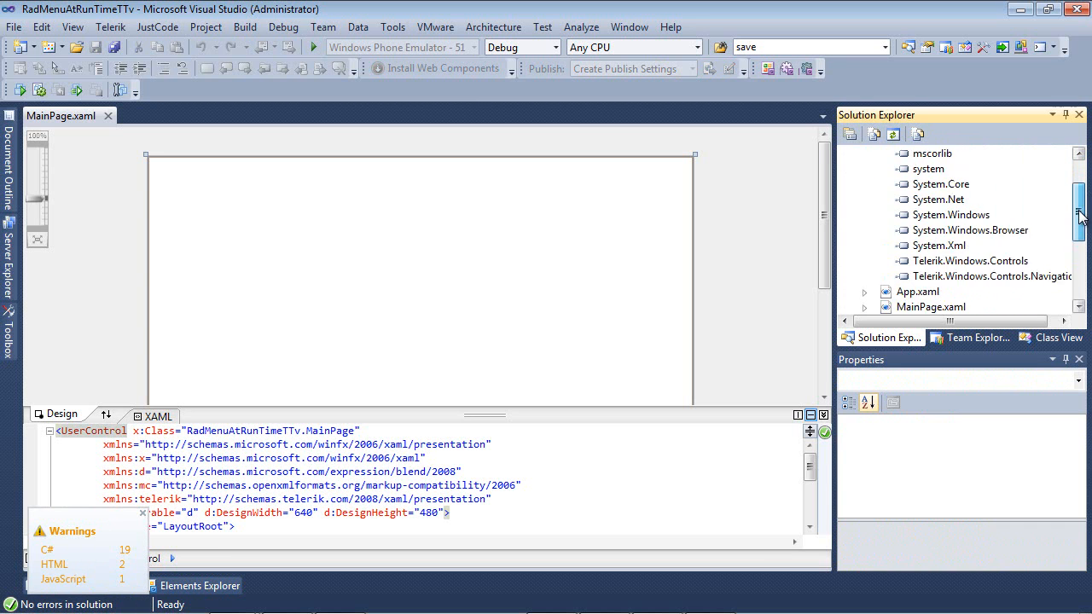
{"action": "scroll", "scroll_direction": "up", "scroll_amount": 3}
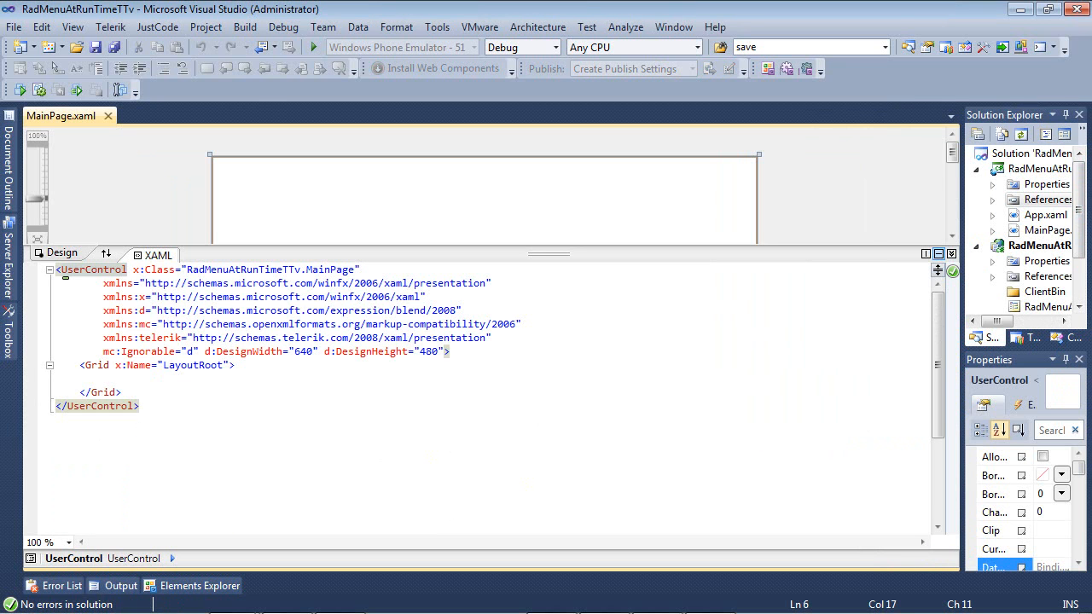
{"action": "double_click", "coordinate": [160, 337]}
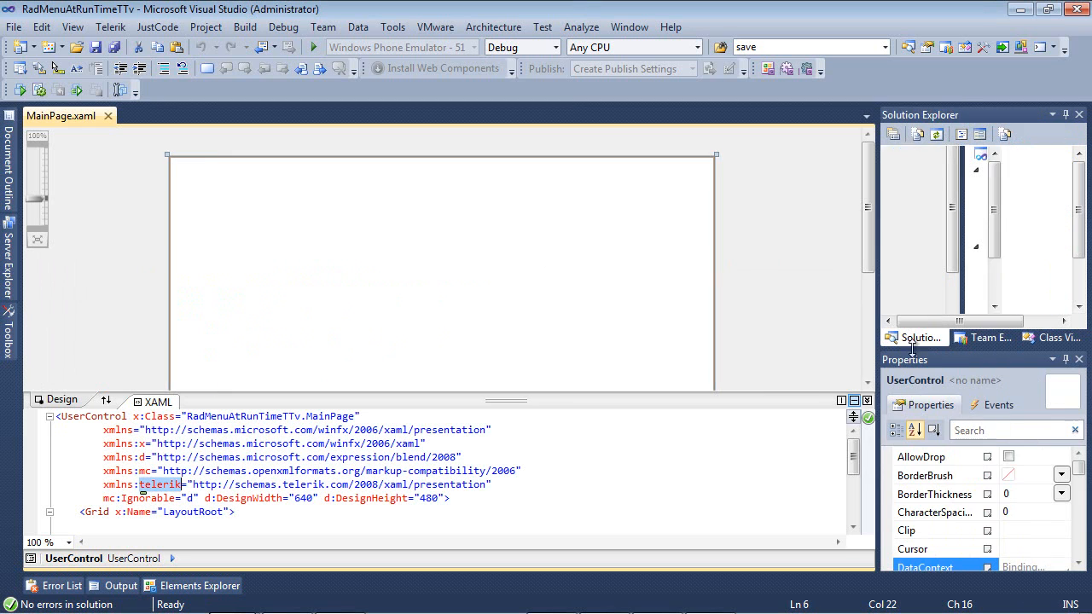
- Add a new folder named Images to the RadMenuAtRunTimeTTv project
{"action": "left_click", "coordinate": [915, 338]}
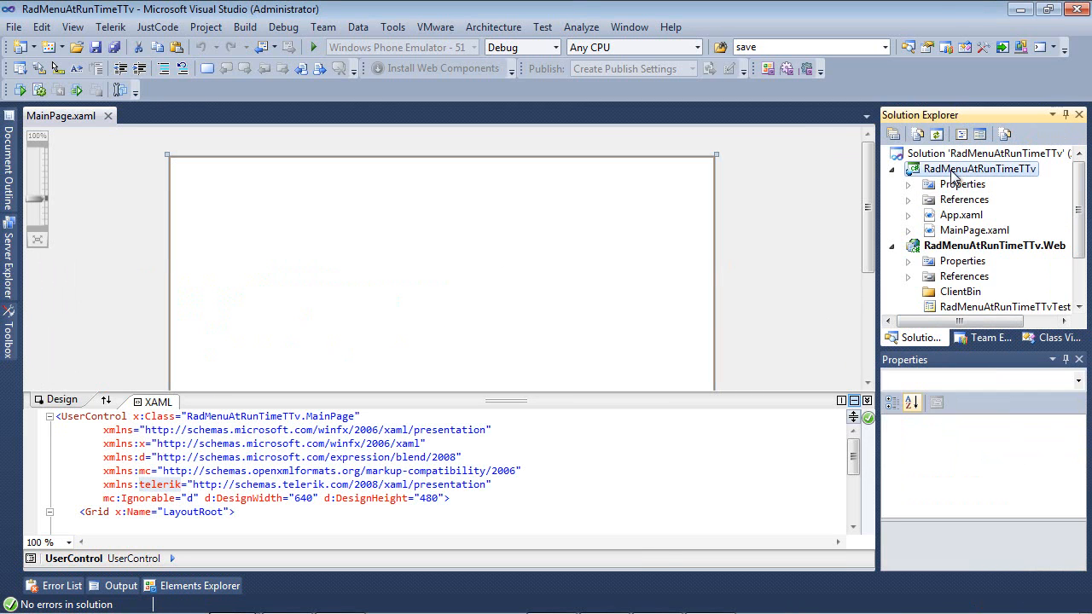
{"action": "right_click", "coordinate": [979, 168]}
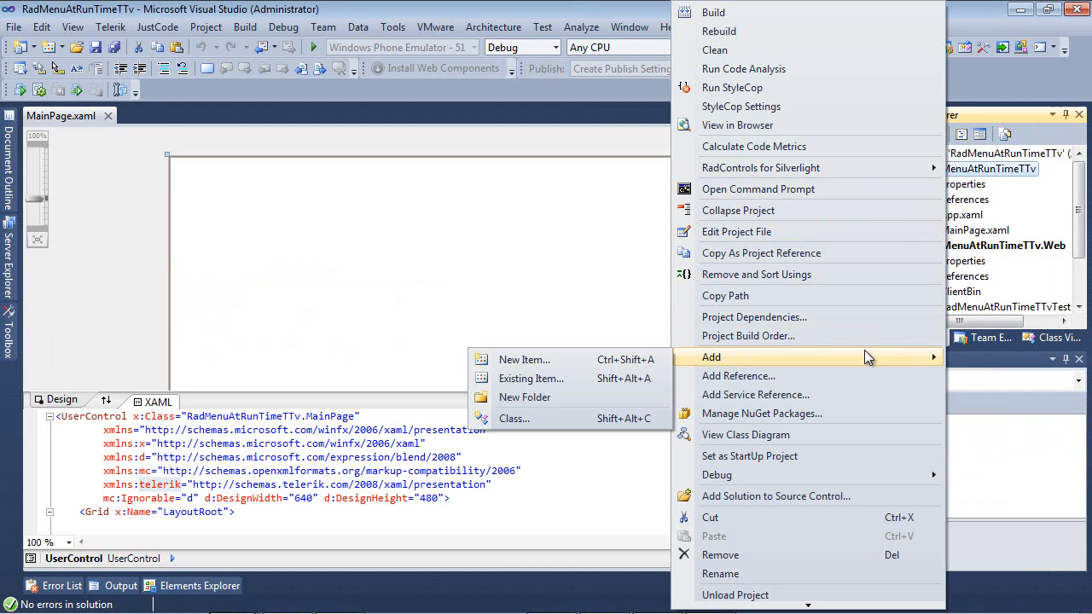
{"action": "left_click", "coordinate": [525, 396]}
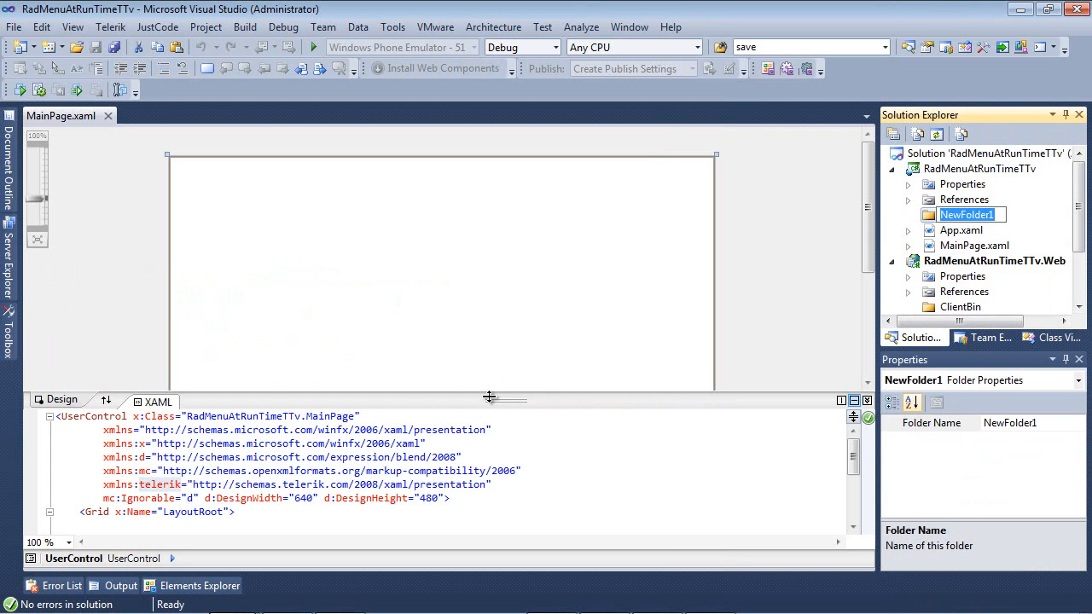
{"action": "type", "text": "Images"}
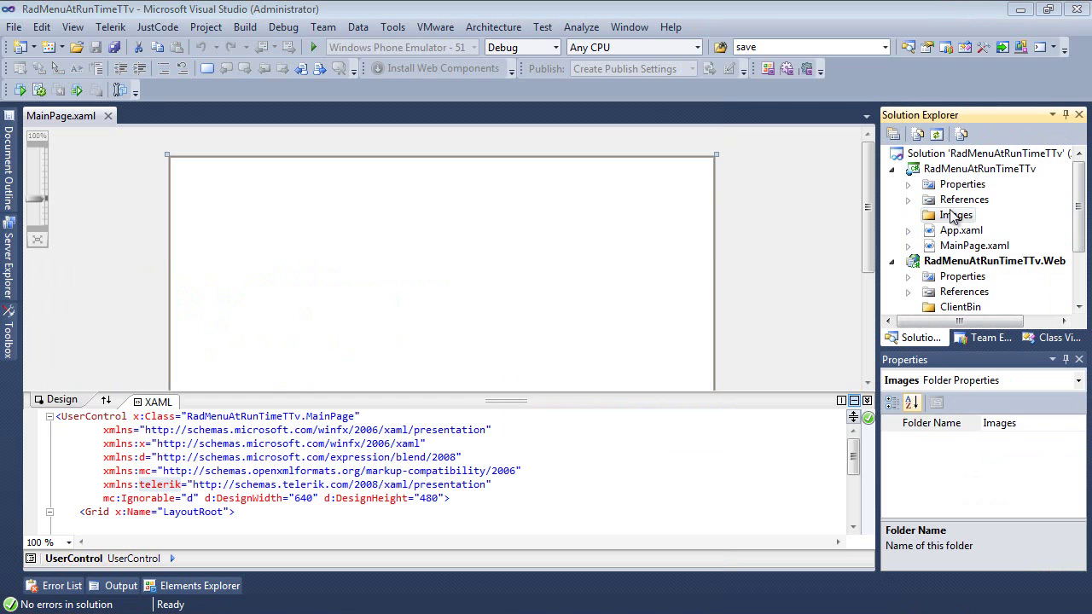
- Add newFile.png, open.png and save.png to Images and set their Build Action to Resource
{"action": "right_click", "coordinate": [957, 215]}
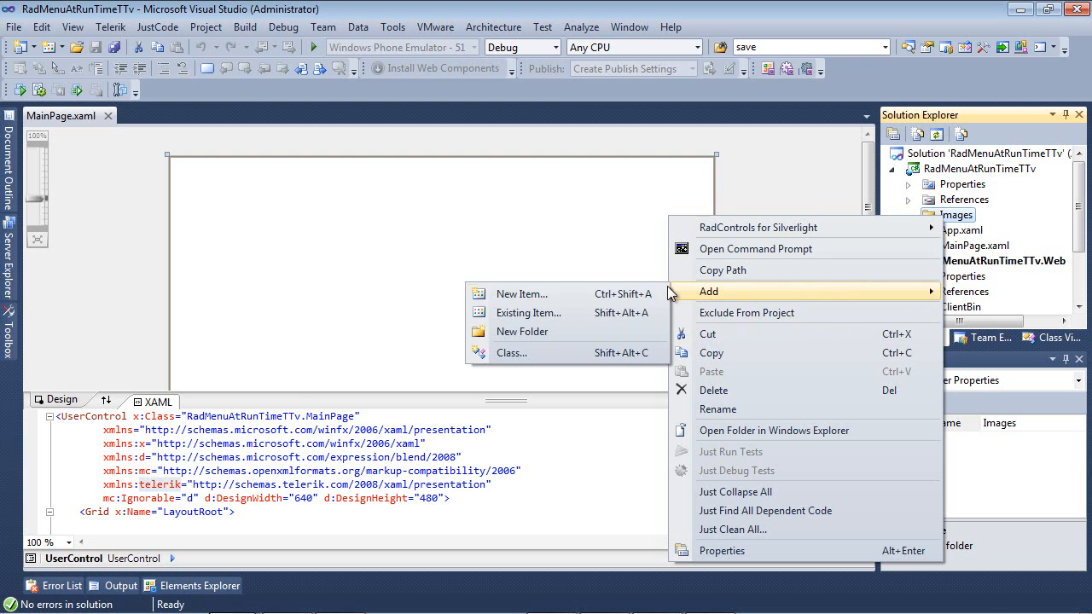
{"action": "left_click", "coordinate": [529, 314]}
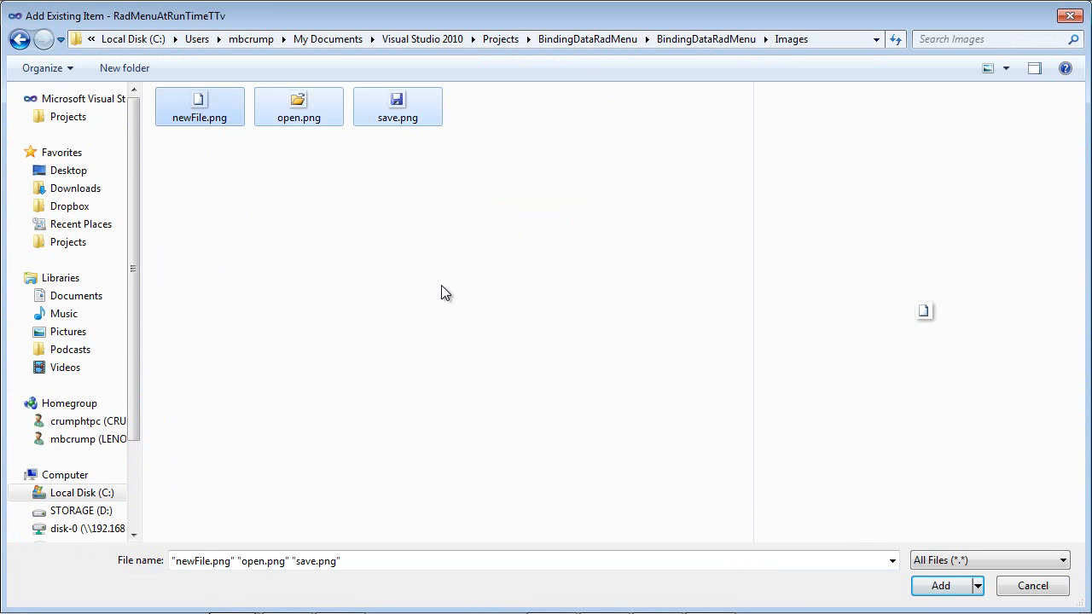
{"action": "left_click", "coordinate": [938, 585]}
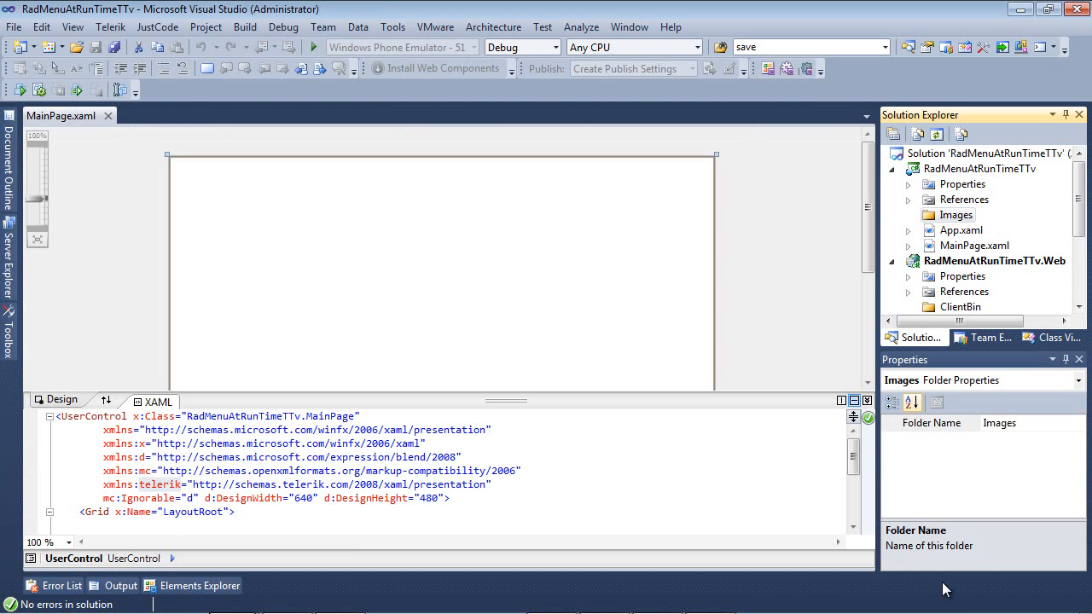
{"action": "left_click", "coordinate": [982, 230]}
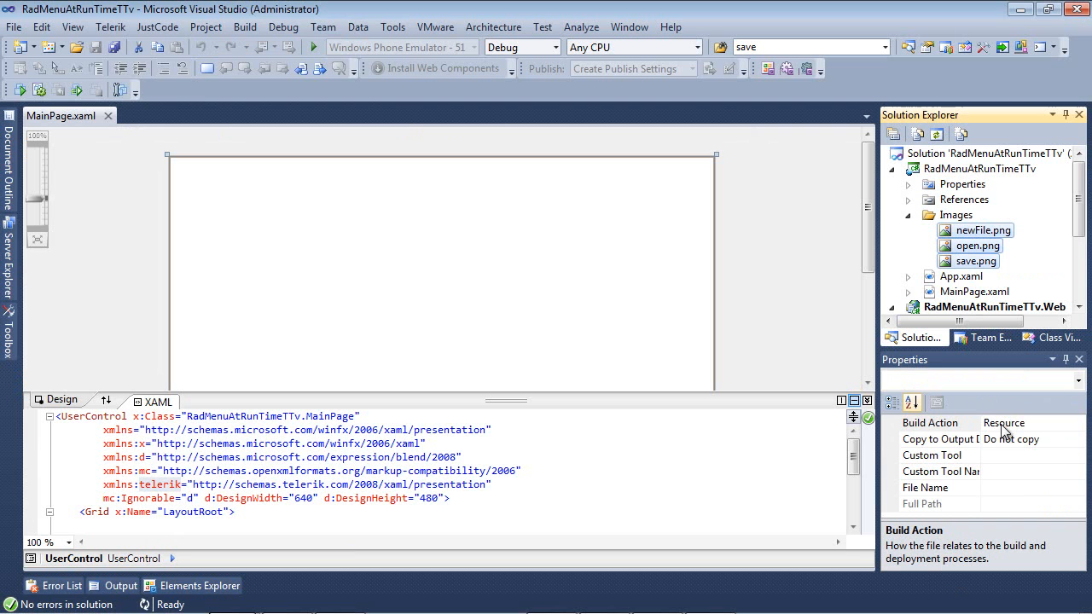
{"action": "left_click", "coordinate": [1078, 423]}
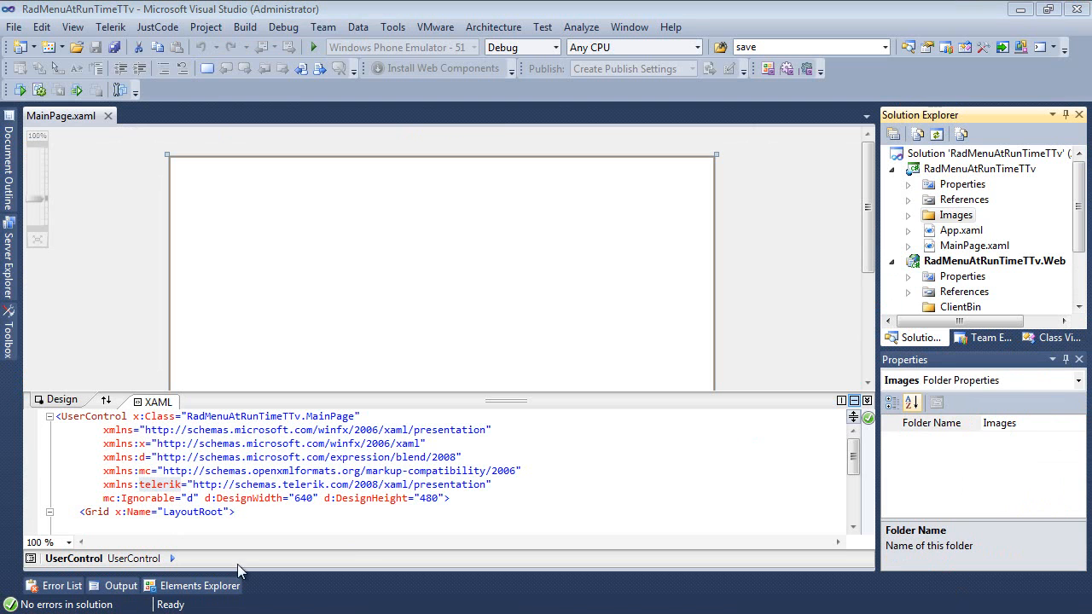
- Add a new C# class file named MenuItem to the RadMenuAtRunTimeTTv project
{"action": "left_click", "coordinate": [979, 168]}
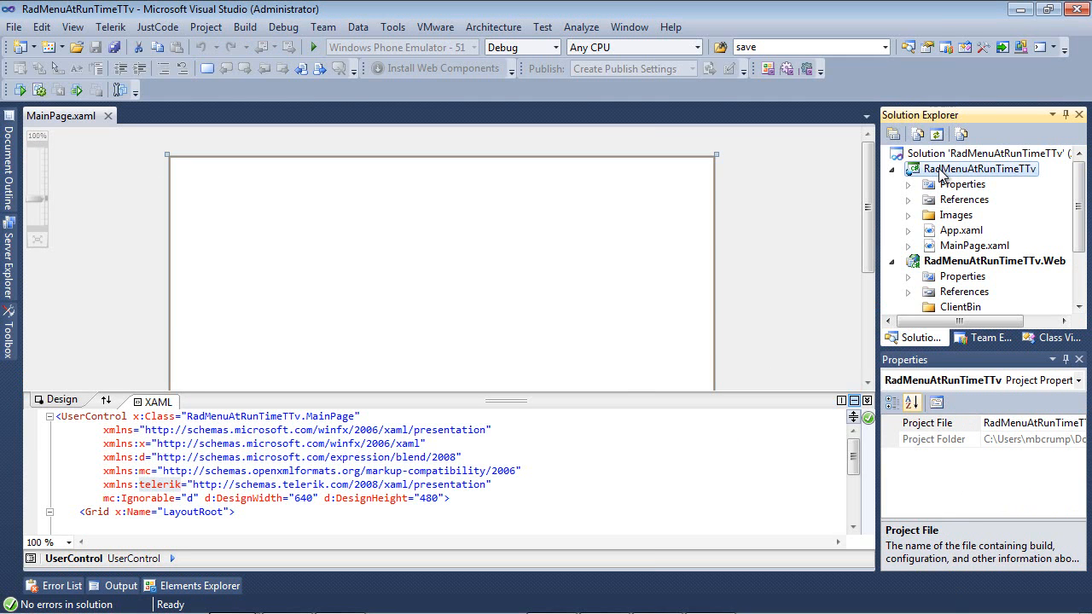
{"action": "right_click", "coordinate": [986, 169]}
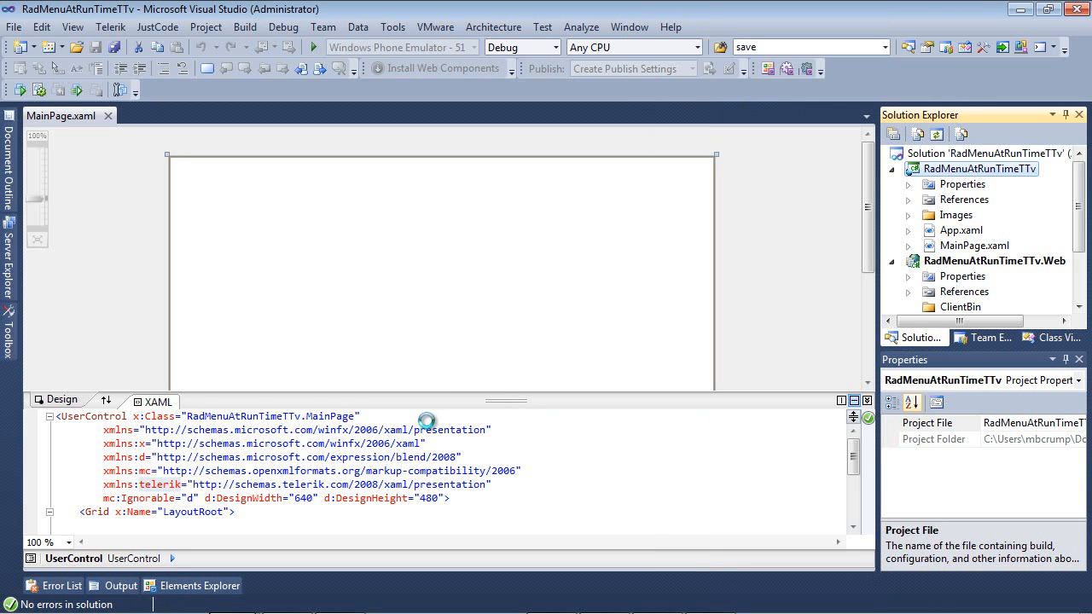
{"action": "left_click", "coordinate": [406, 417]}
{"action": "type", "text": "MenuItem"}
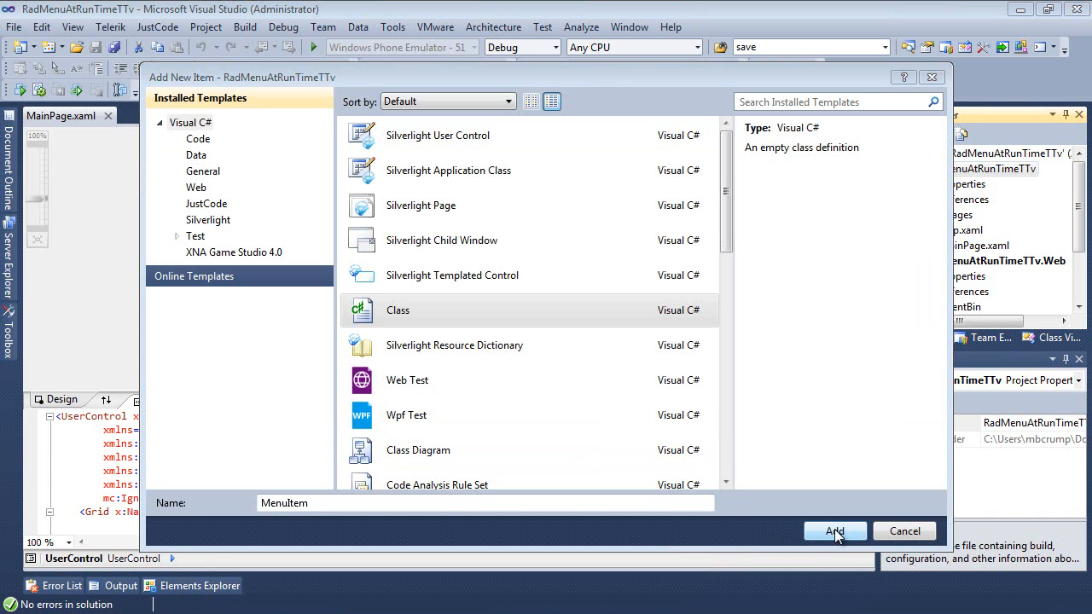
{"action": "left_click", "coordinate": [834, 530]}
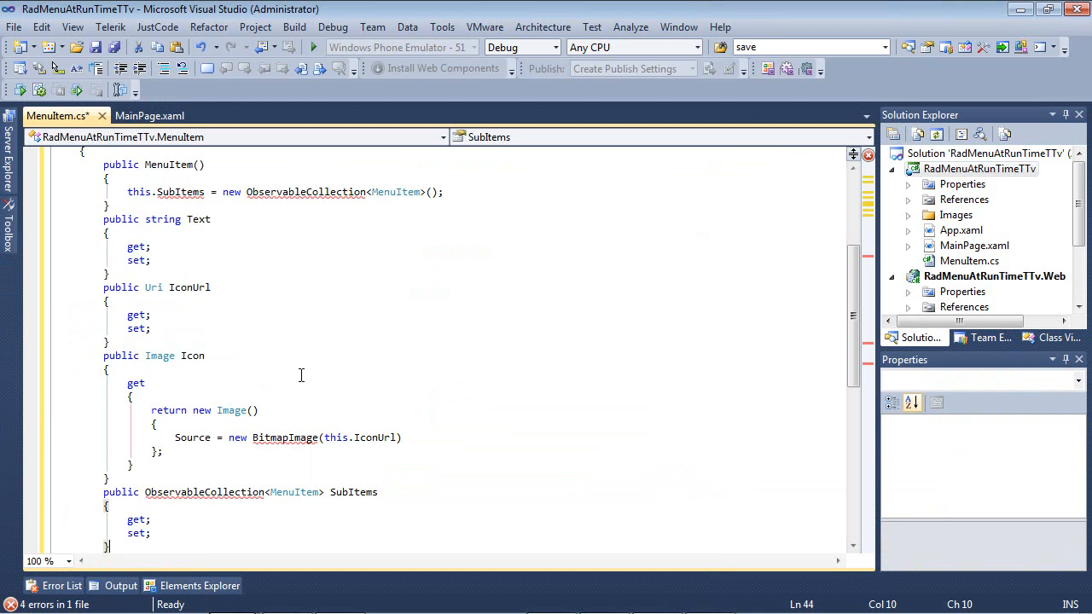
- Review the MenuItem class with its Text, IconUrl, Icon and SubItems properties
{"action": "scroll", "scroll_direction": "up", "scroll_amount": 3}
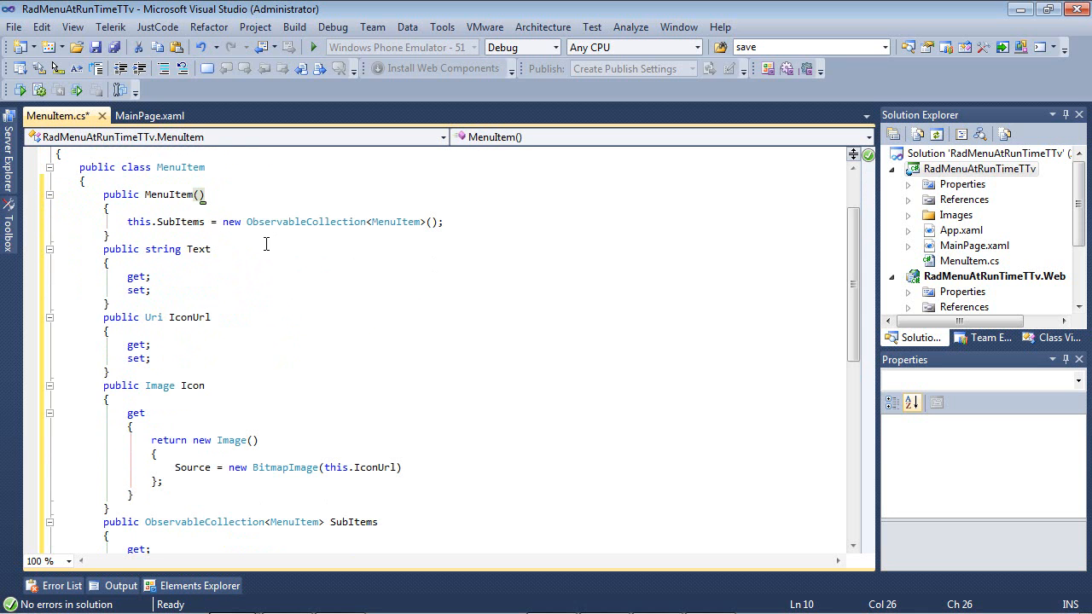
{"action": "mouse_move", "coordinate": [242, 238]}
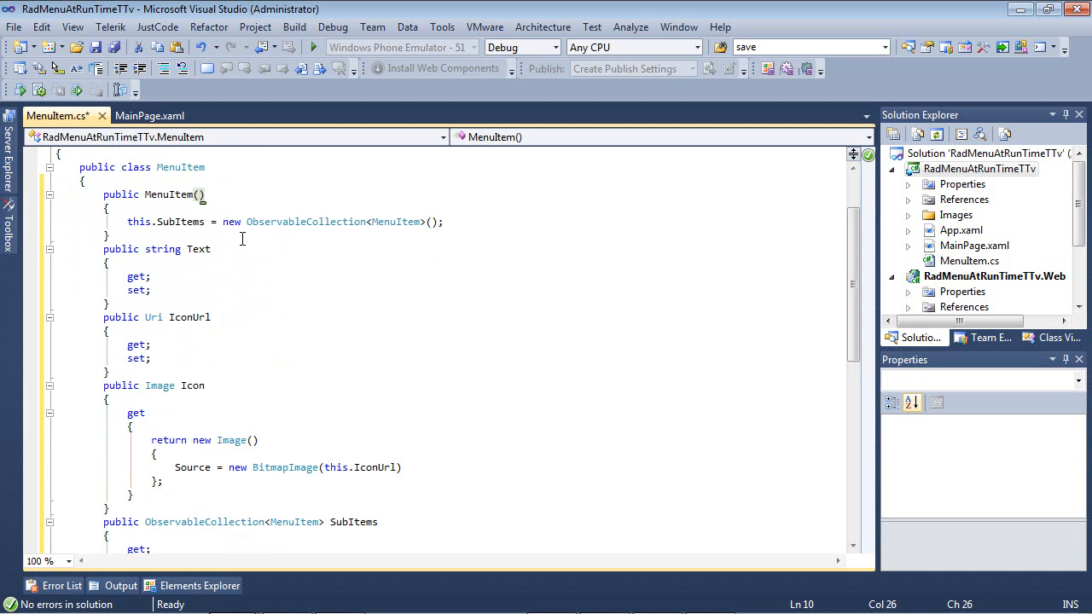
{"action": "mouse_move", "coordinate": [375, 269]}
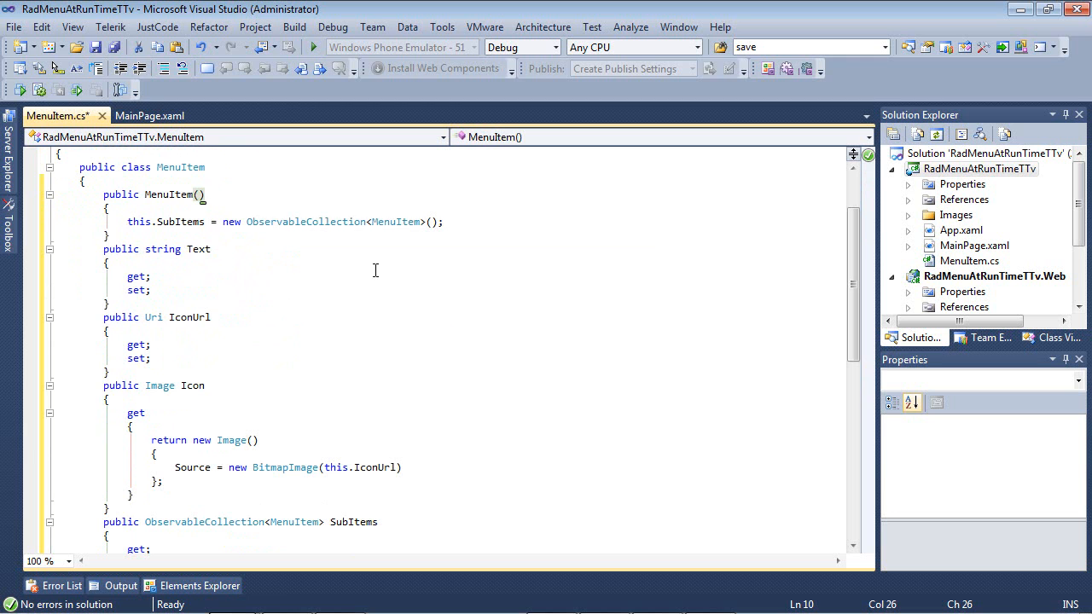
{"action": "mouse_move", "coordinate": [396, 221]}
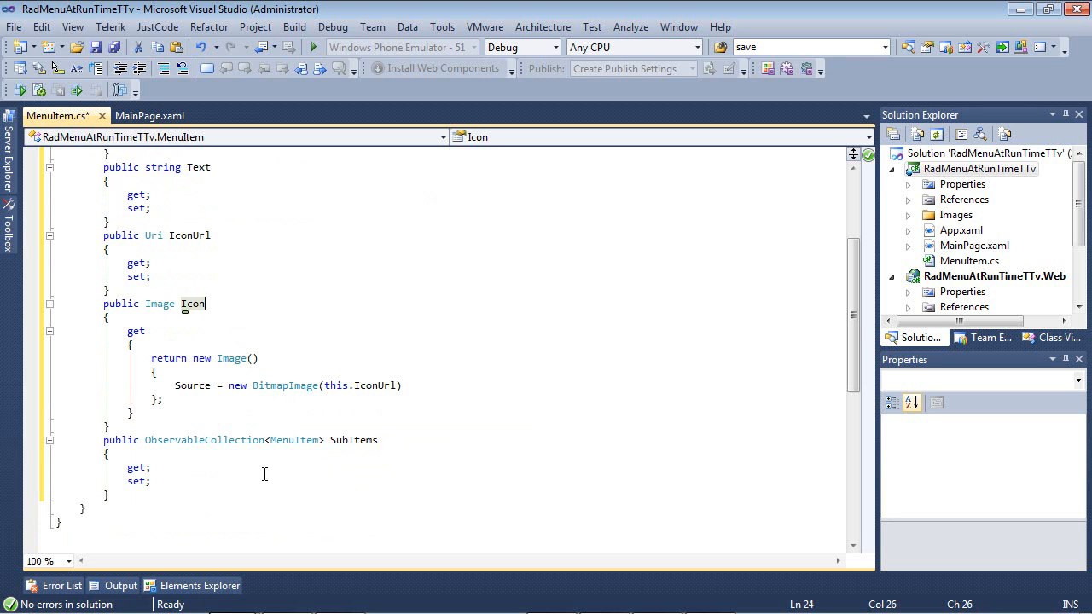
{"action": "mouse_move", "coordinate": [300, 464]}
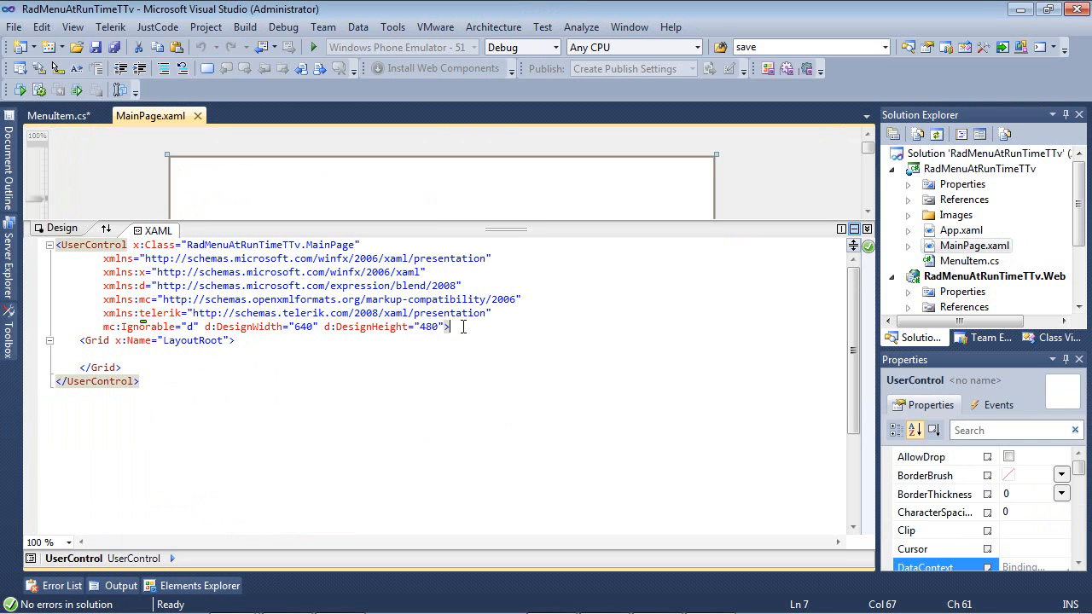
- Insert the MenuItemTemplate HierarchicalDataTemplate binding SubItems, Icon and Text into UserControl.Resources
{"action": "key", "text": "Return"}
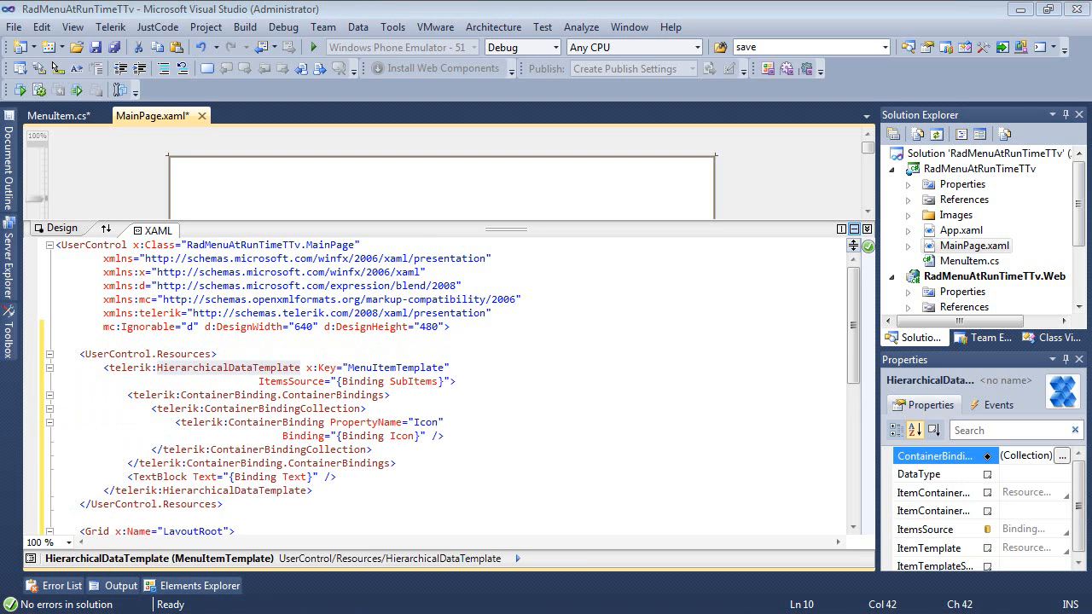
{"action": "double_click", "coordinate": [229, 367]}
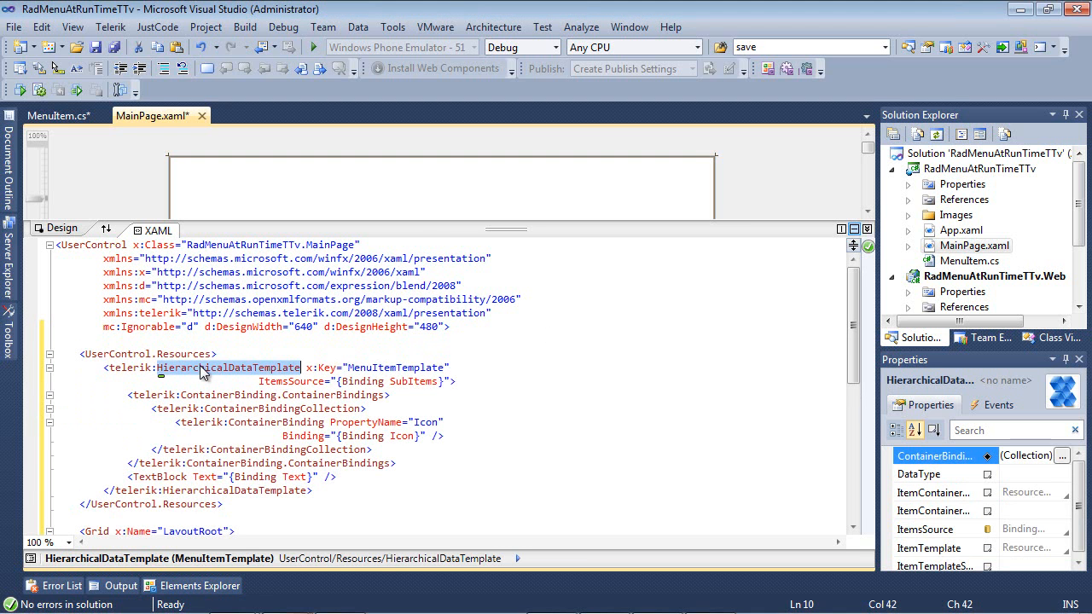
{"action": "mouse_move", "coordinate": [139, 388]}
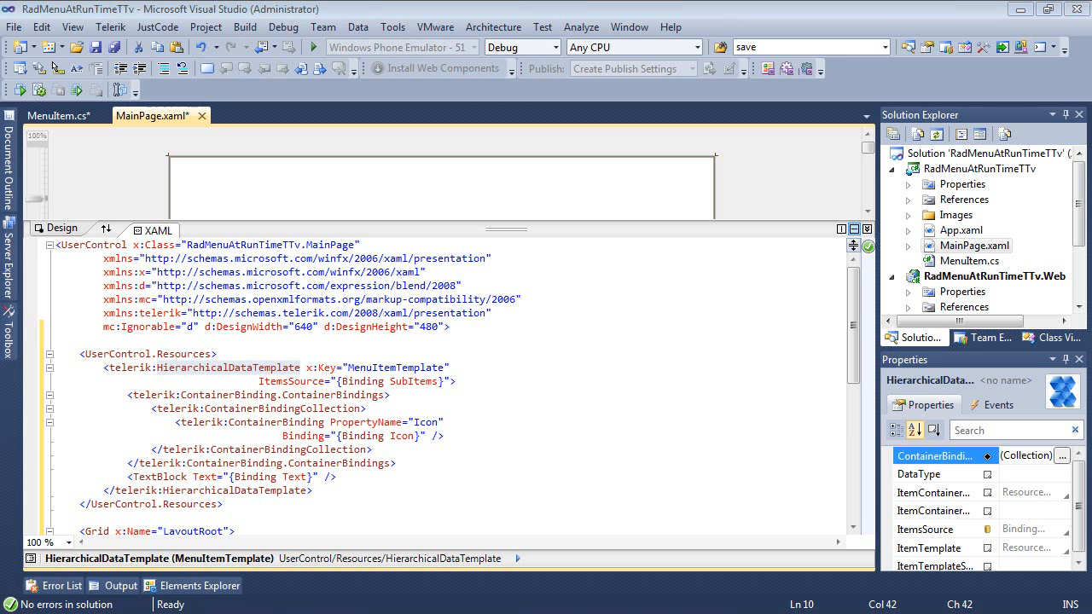
{"action": "left_click", "coordinate": [457, 367]}
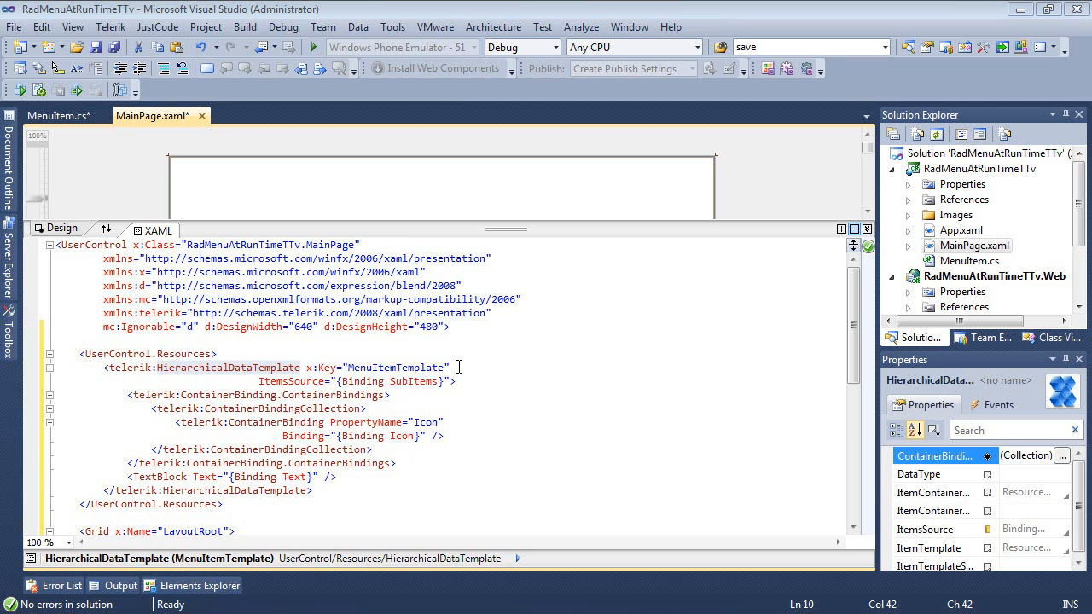
{"action": "double_click", "coordinate": [396, 367]}
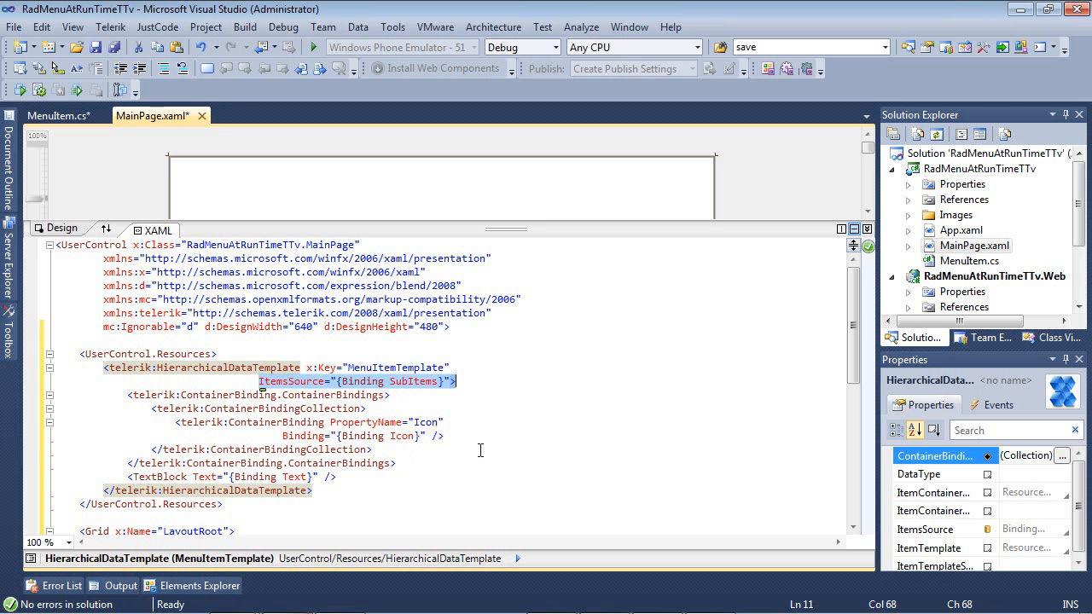
{"action": "left_click", "coordinate": [391, 394]}
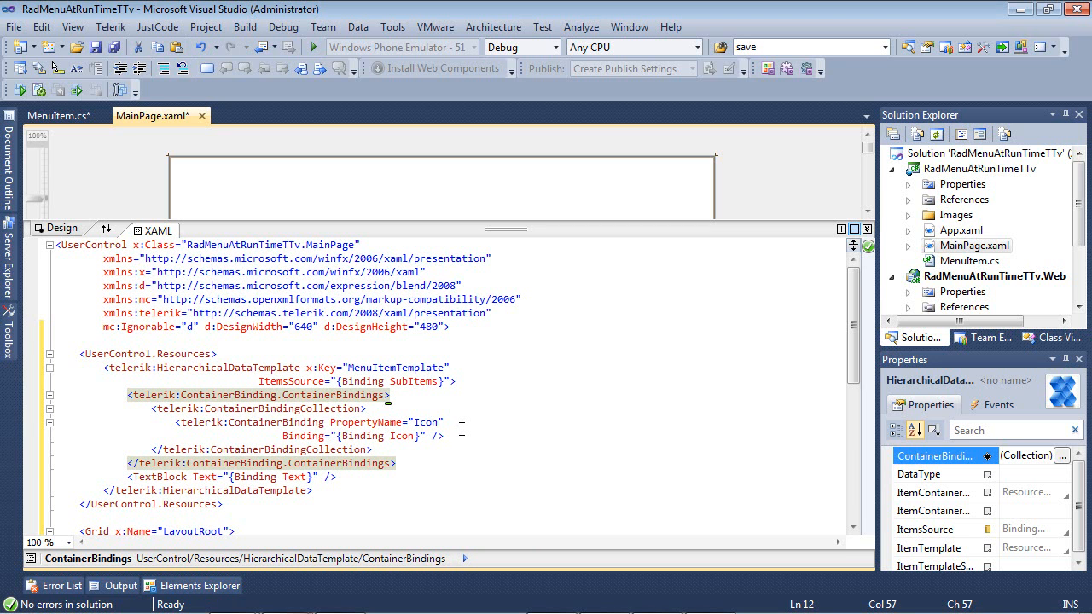
{"action": "left_click", "coordinate": [368, 408]}
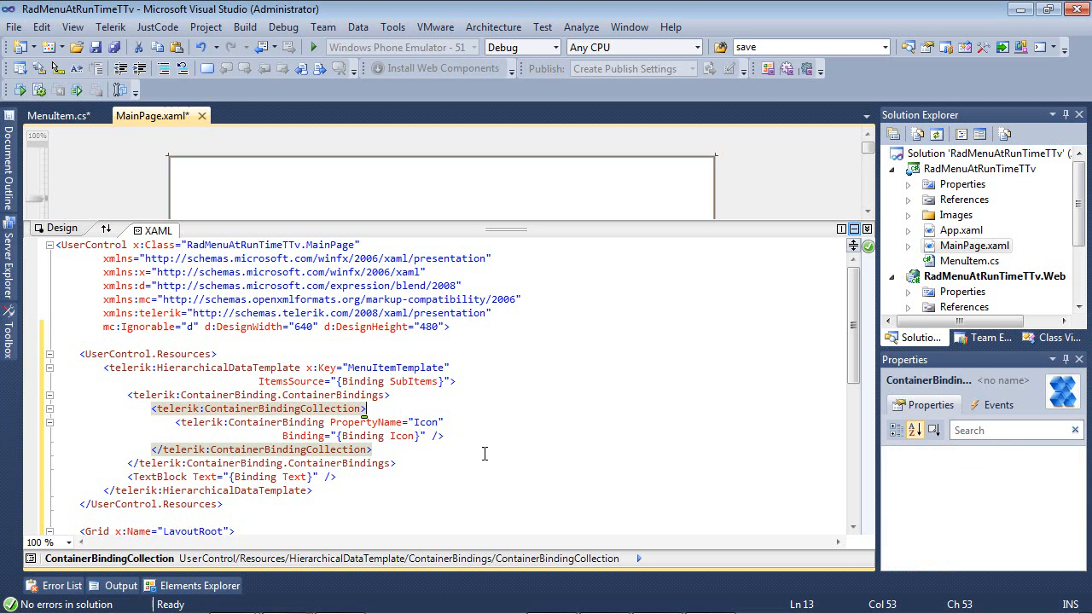
{"action": "mouse_move", "coordinate": [452, 421]}
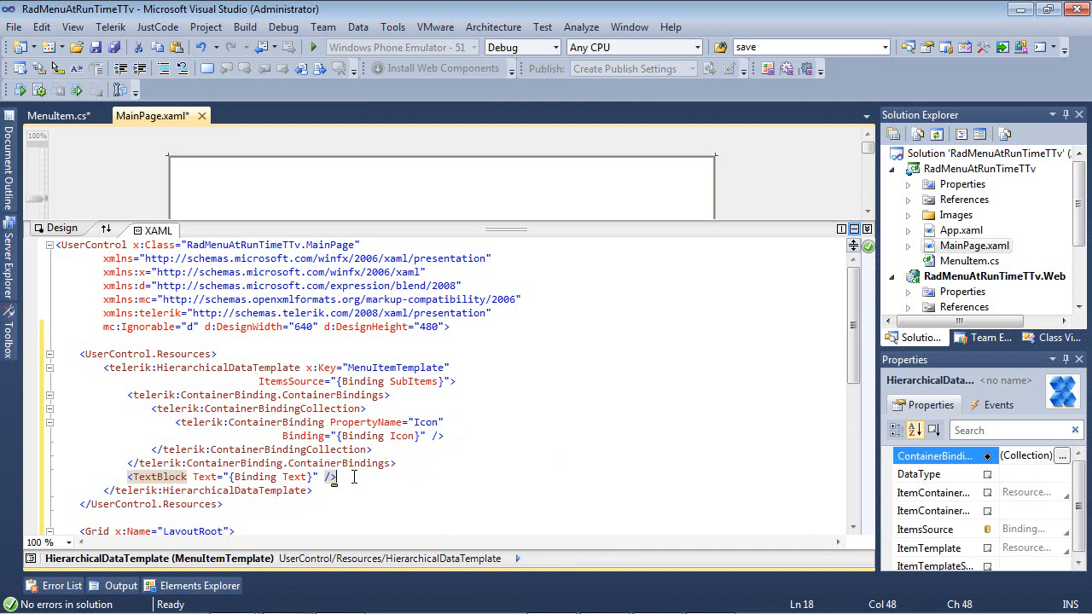
{"action": "mouse_move", "coordinate": [319, 491]}
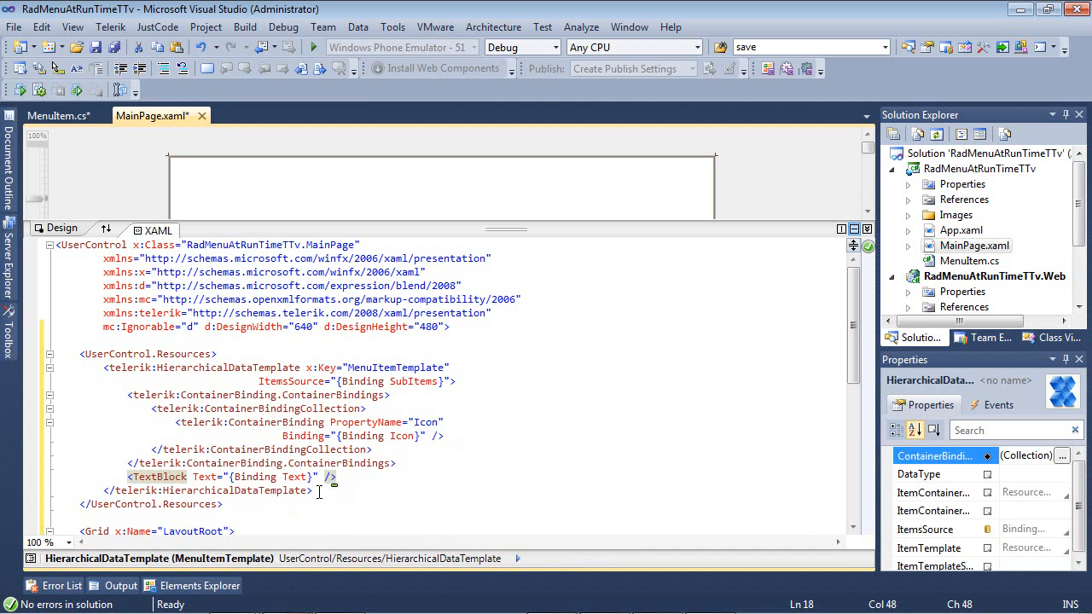
{"action": "left_click", "coordinate": [222, 505]}
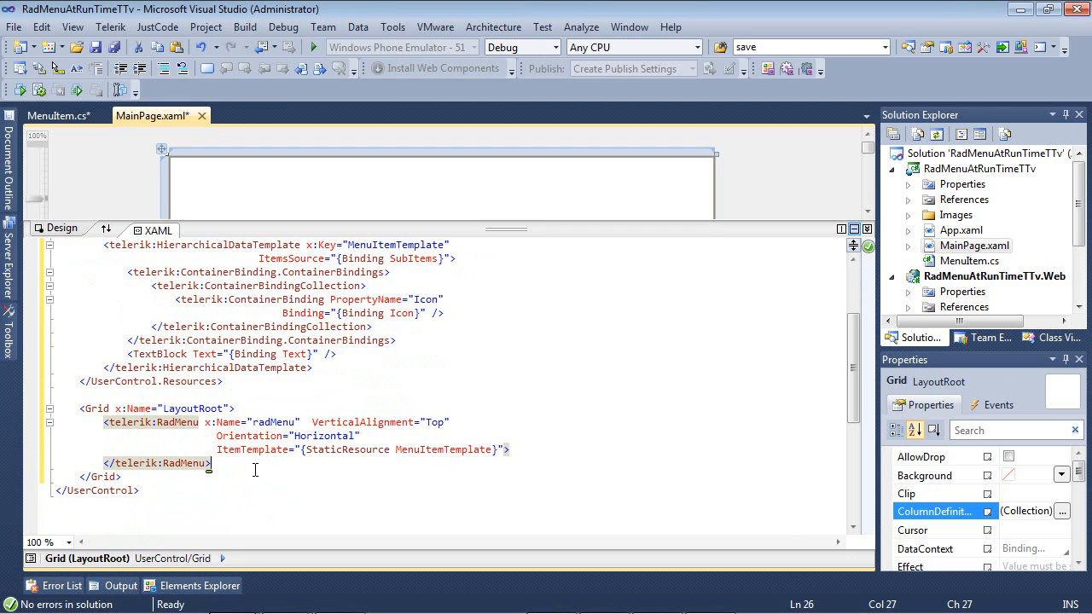
{"action": "mouse_move", "coordinate": [208, 433]}
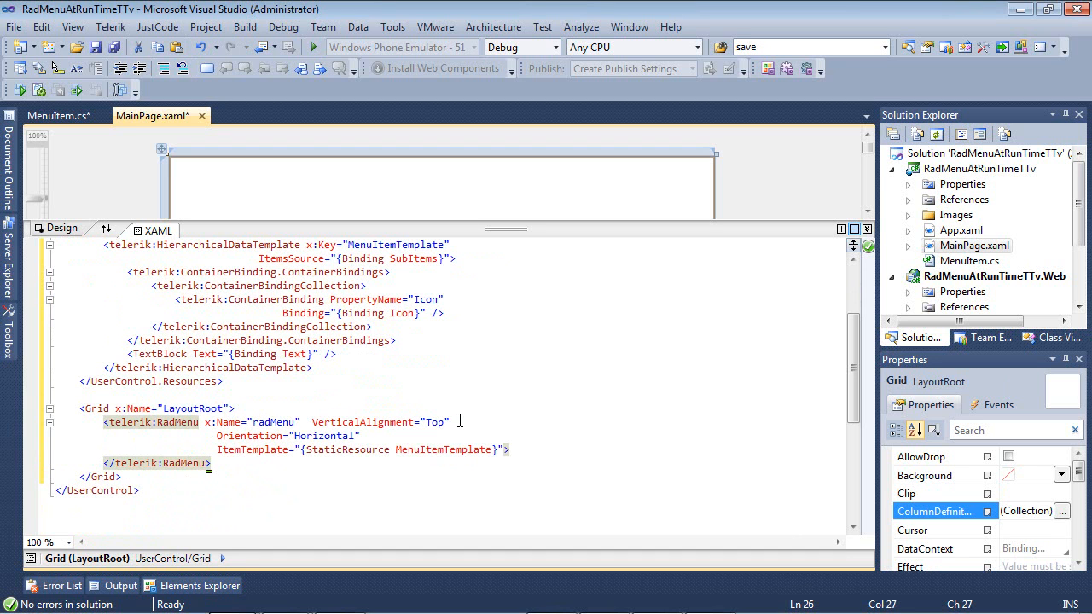
- Review the radMenu RadMenu with Top alignment, Horizontal orientation and MenuItemTemplate item template
{"action": "left_click", "coordinate": [457, 423]}
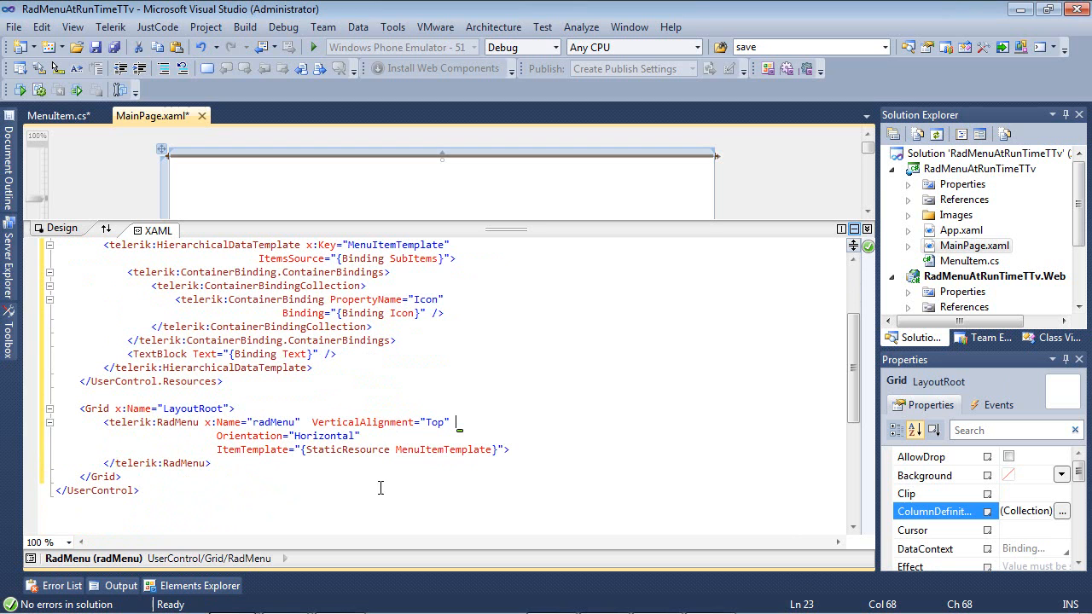
{"action": "left_click", "coordinate": [362, 437]}
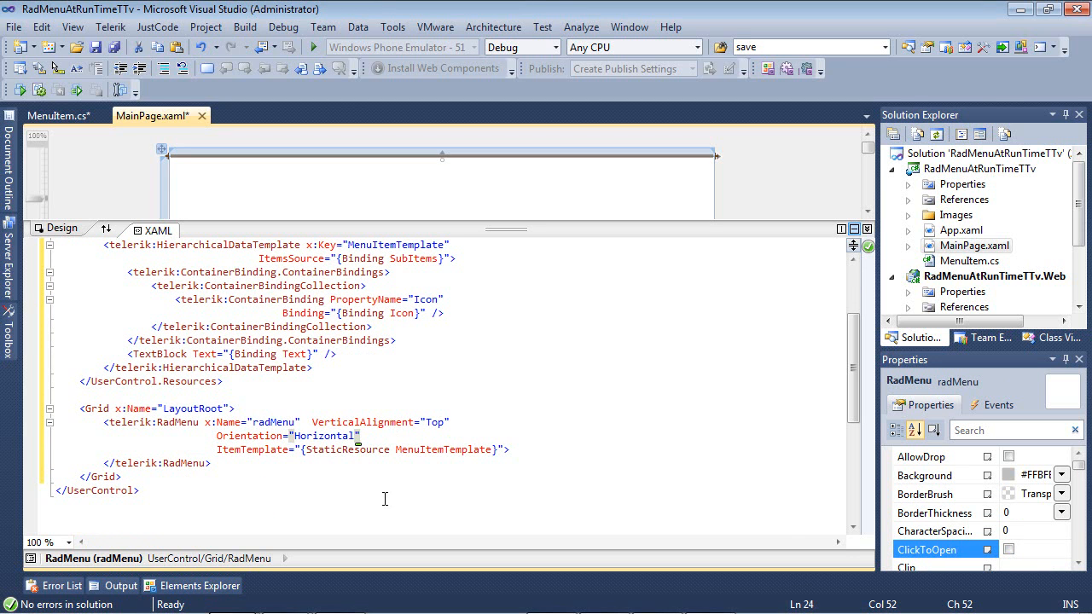
{"action": "mouse_move", "coordinate": [341, 498]}
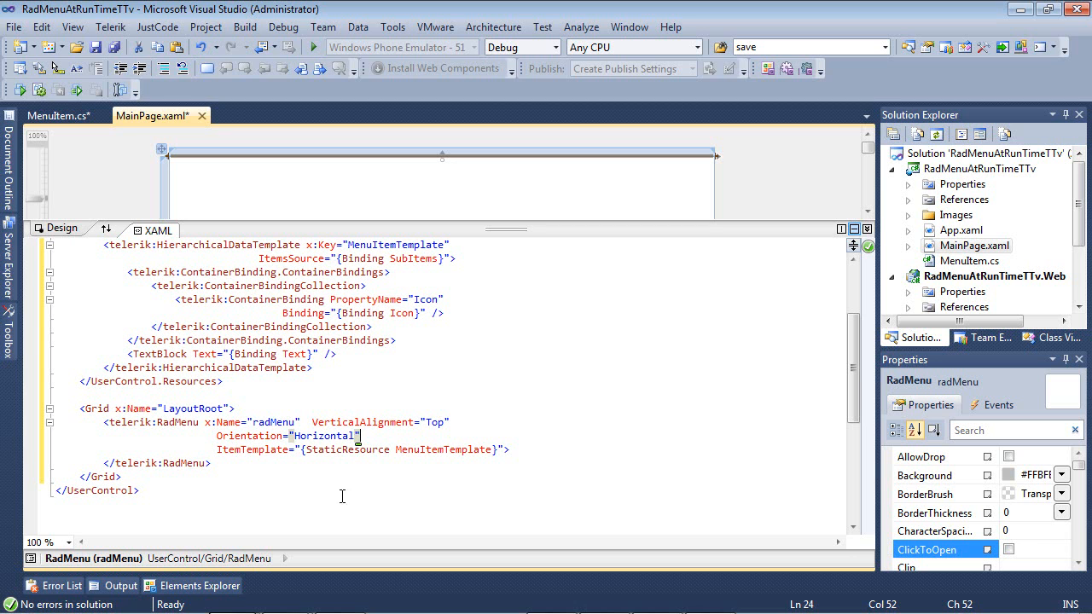
{"action": "left_click", "coordinate": [218, 450]}
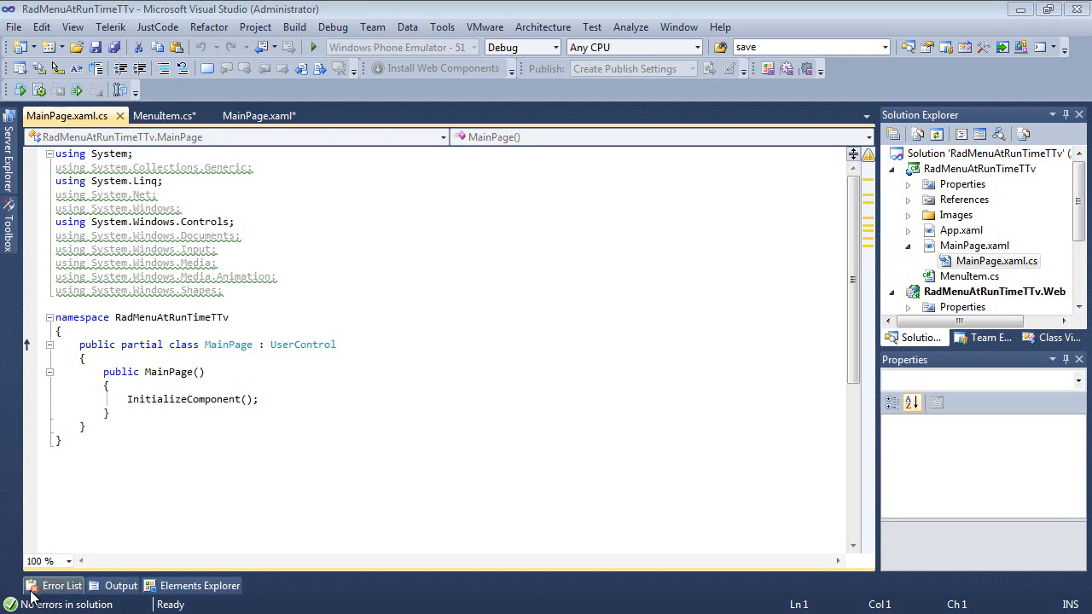
- Insert the GetMenuItems method building File (New, Open, Save File), Edit and View items into MainPage.xaml.cs
{"action": "left_click", "coordinate": [247, 457]}
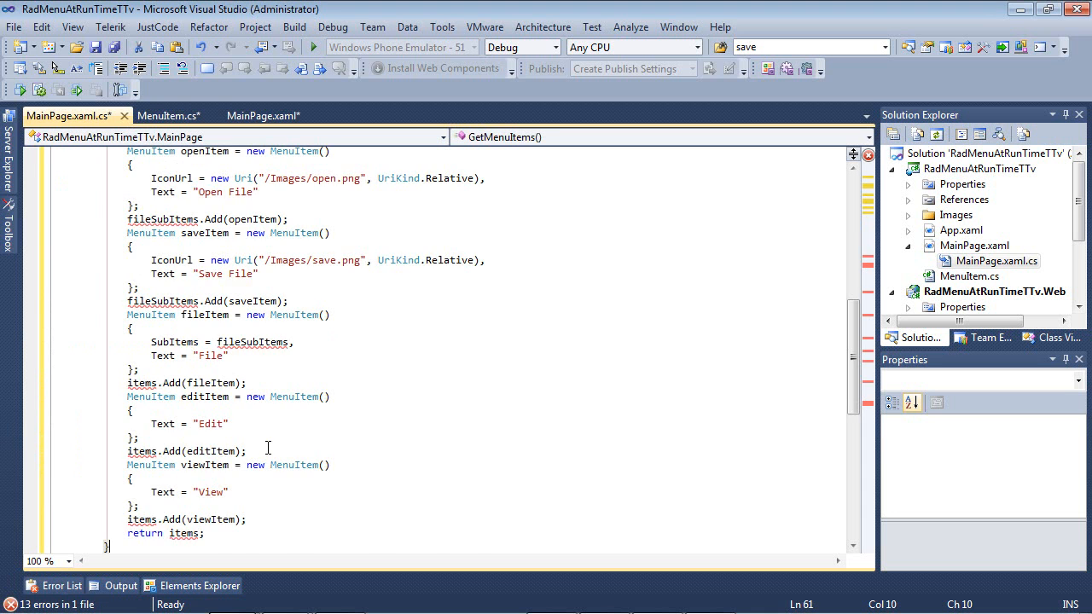
{"action": "scroll", "scroll_direction": "up", "scroll_amount": 3}
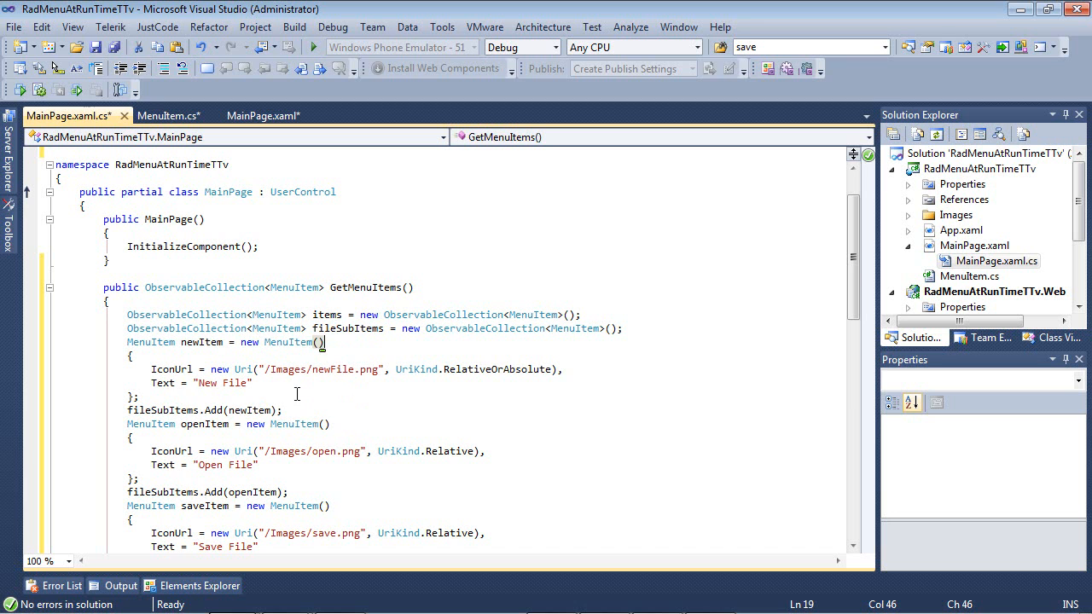
{"action": "mouse_move", "coordinate": [172, 369]}
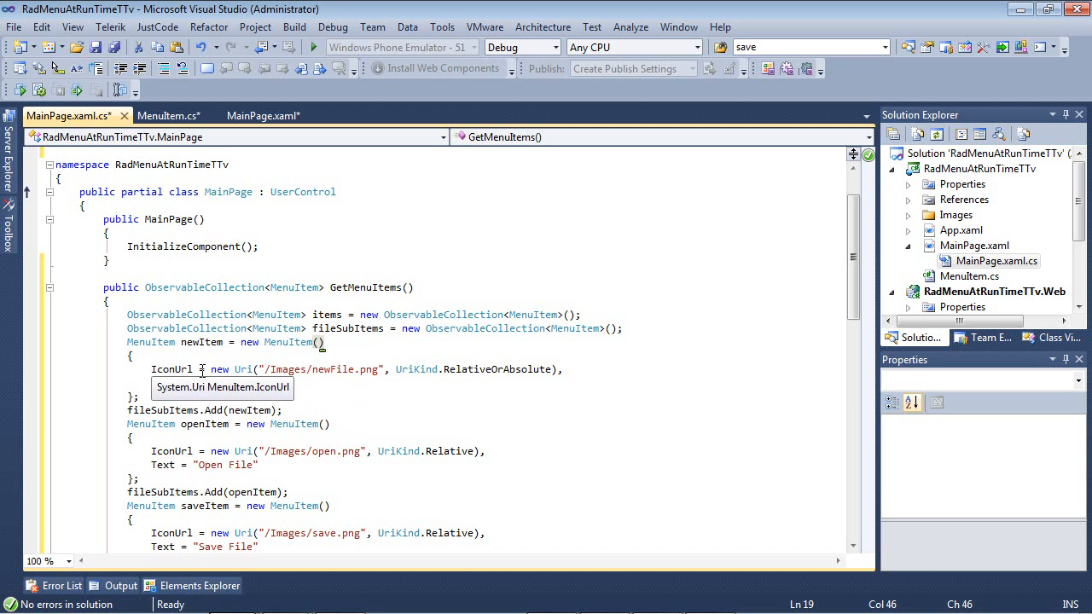
{"action": "left_click", "coordinate": [287, 409]}
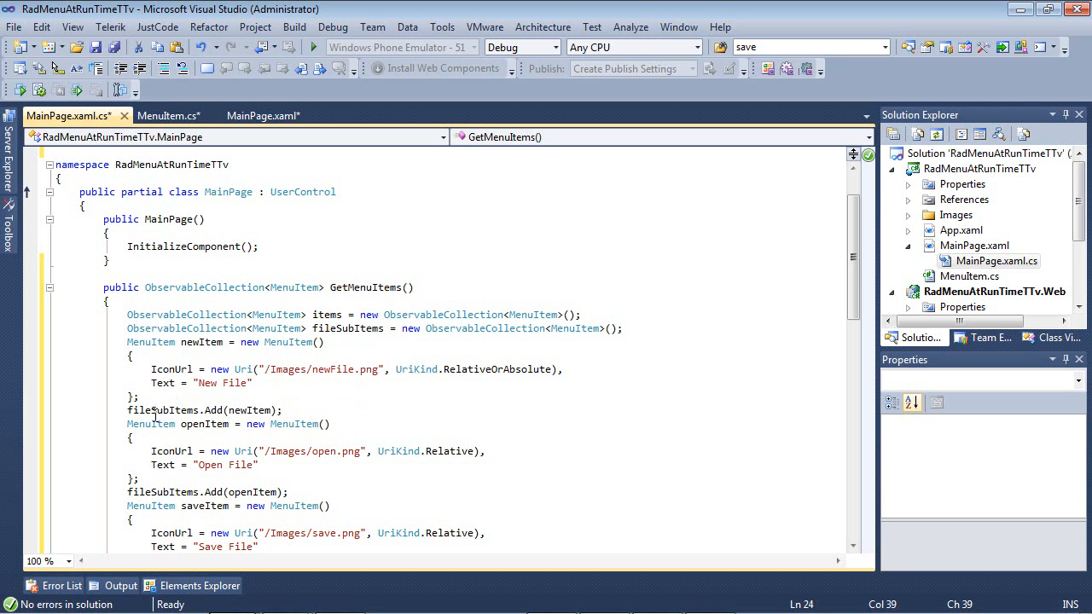
{"action": "mouse_move", "coordinate": [482, 467]}
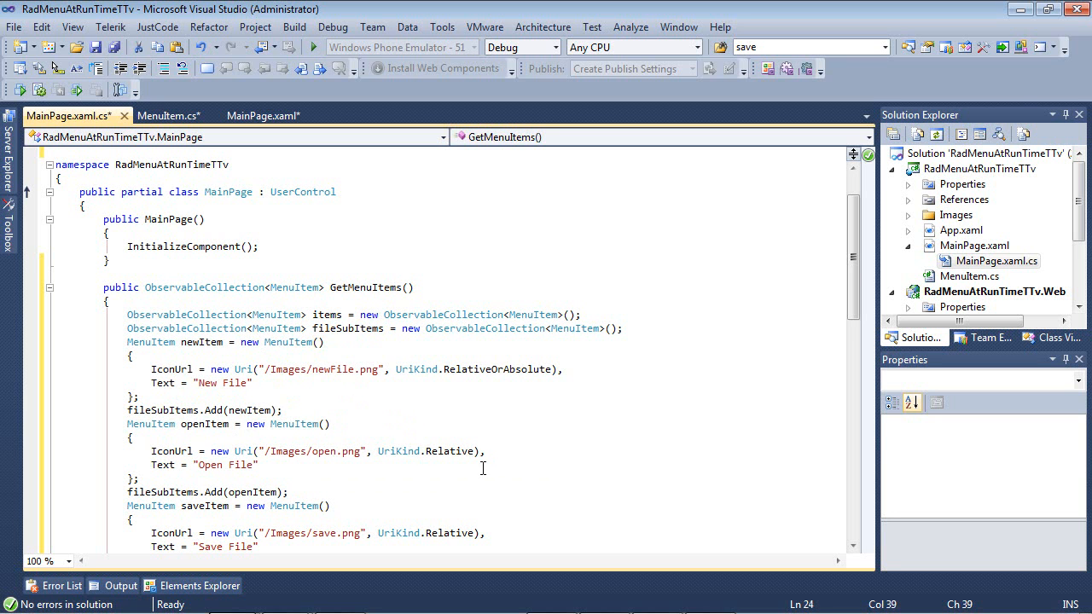
{"action": "scroll", "scroll_direction": "down", "scroll_amount": 3}
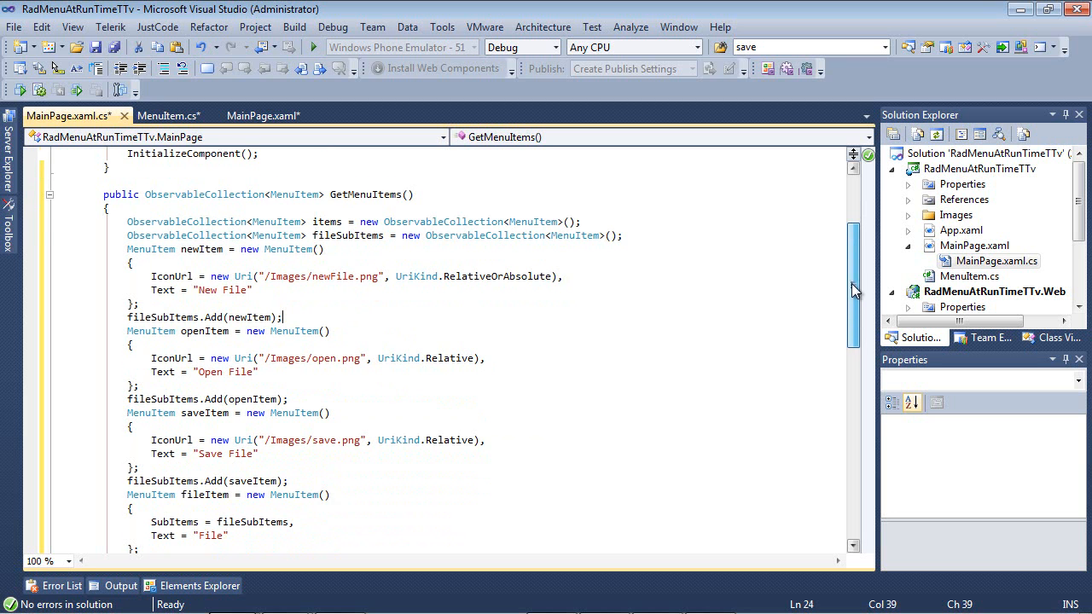
{"action": "scroll", "scroll_direction": "down", "scroll_amount": 3}
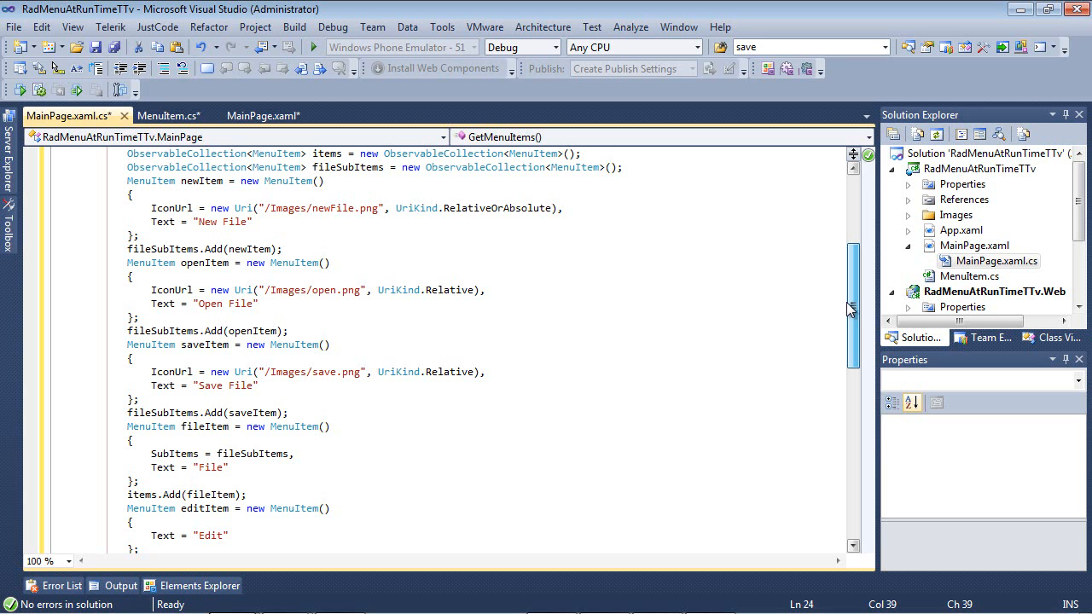
{"action": "scroll", "scroll_direction": "down", "scroll_amount": 3}
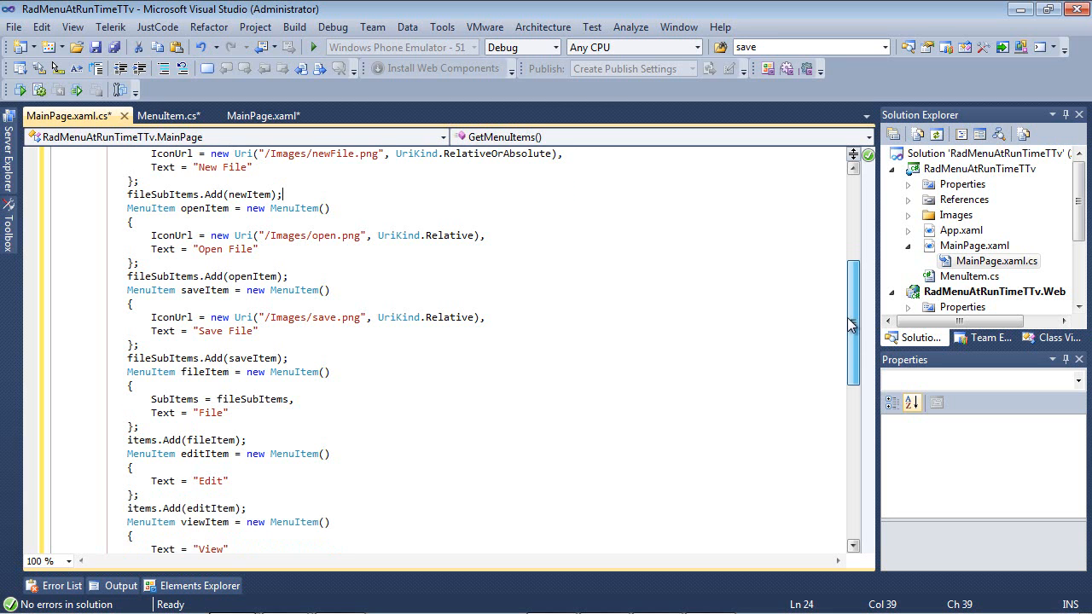
{"action": "scroll", "scroll_direction": "down", "scroll_amount": 3}
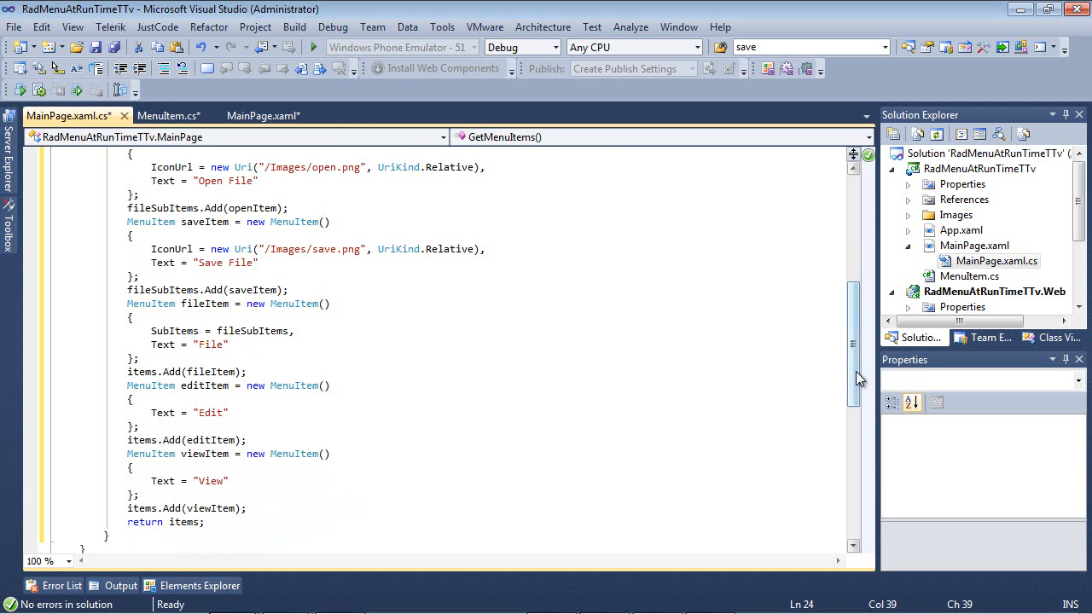
{"action": "scroll", "scroll_direction": "down", "scroll_amount": 3}
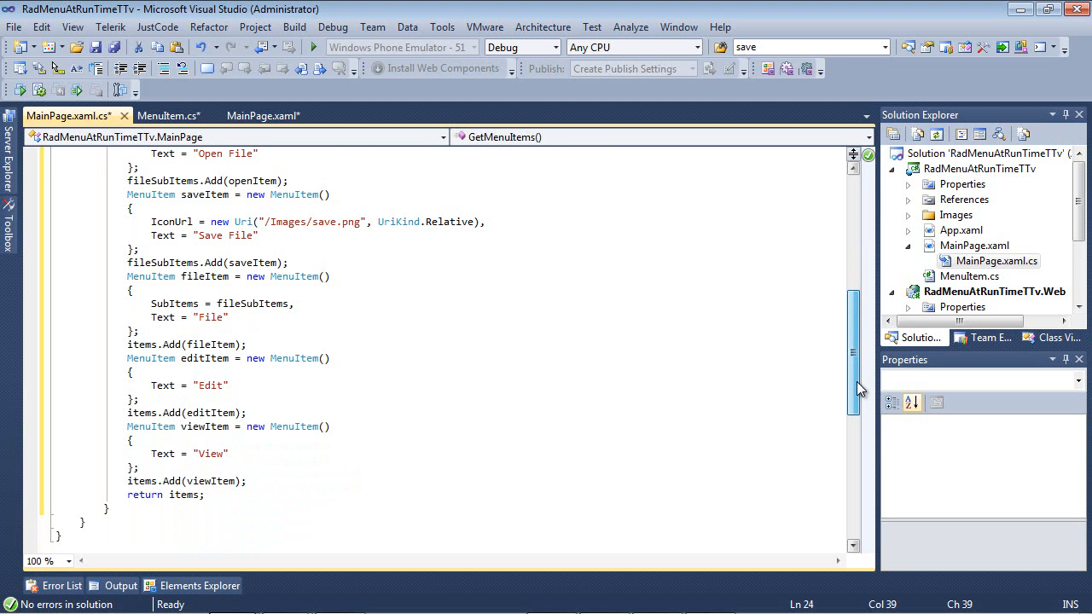
{"action": "scroll", "scroll_direction": "up", "scroll_amount": 3}
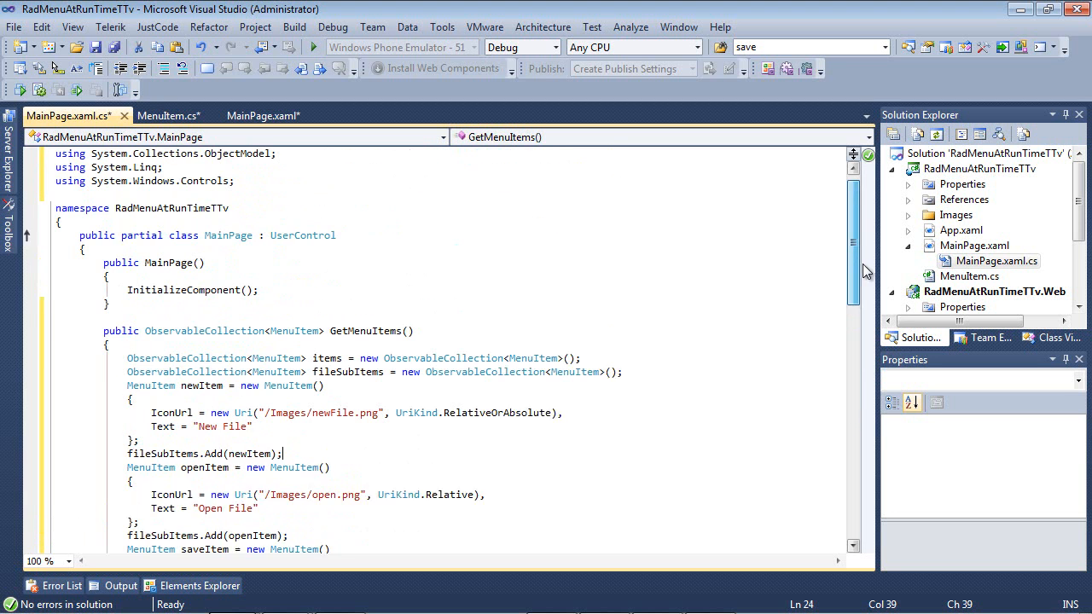
{"action": "scroll", "scroll_direction": "up", "scroll_amount": 3}
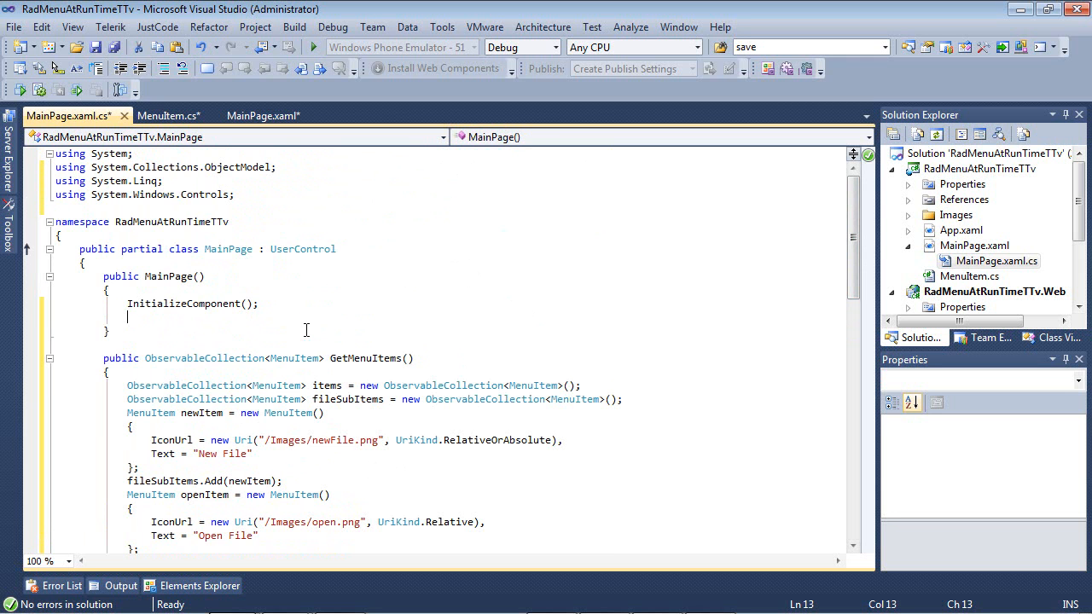
- Add this.radMenu.ItemsSource = this.GetMenuItems(); to the constructor and start without debugging
{"action": "type", "text": "this"}
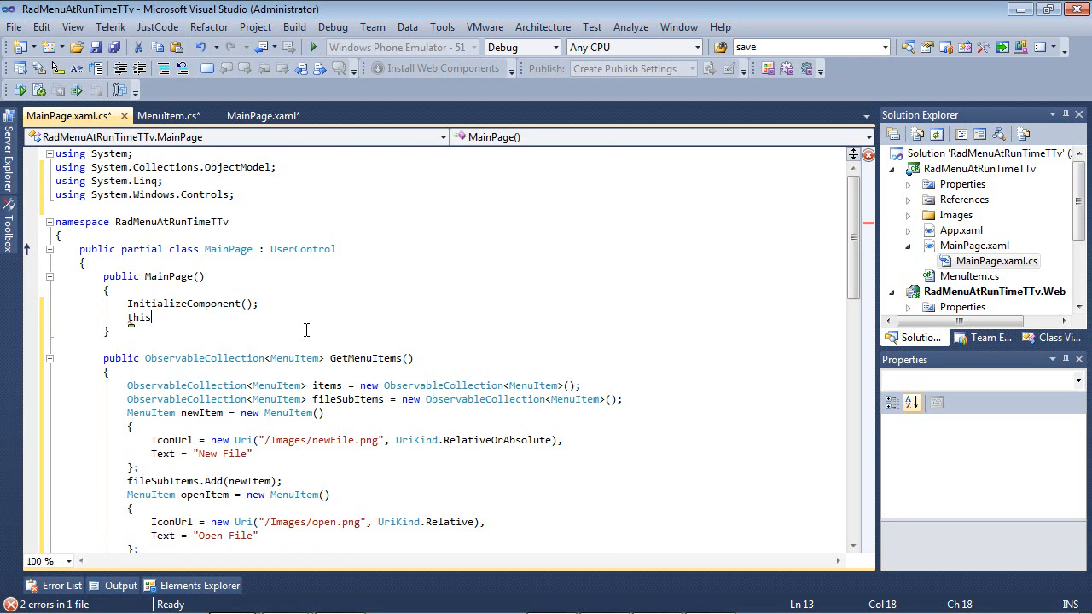
{"action": "type", "text": ".radMenu.ItemsSource"}
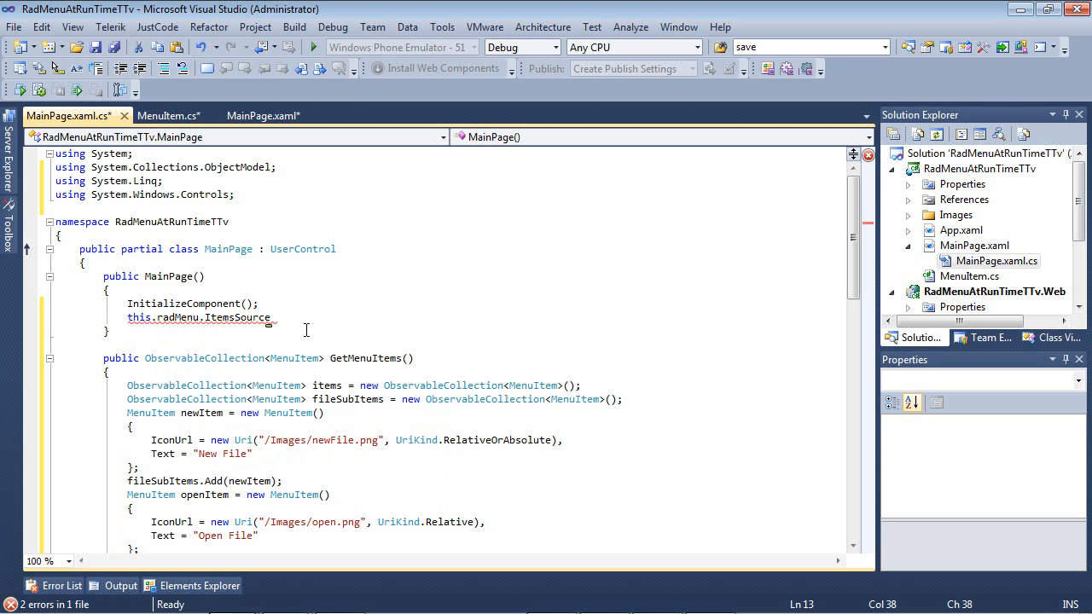
{"action": "type", "text": "= this.g"}
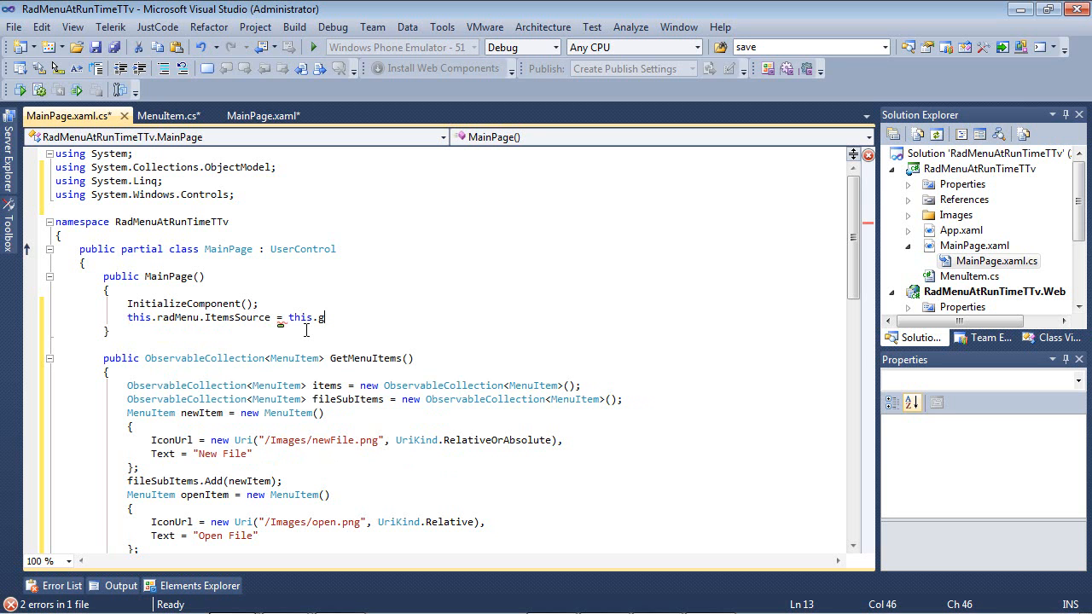
{"action": "type", "text": "etMenuItems();"}
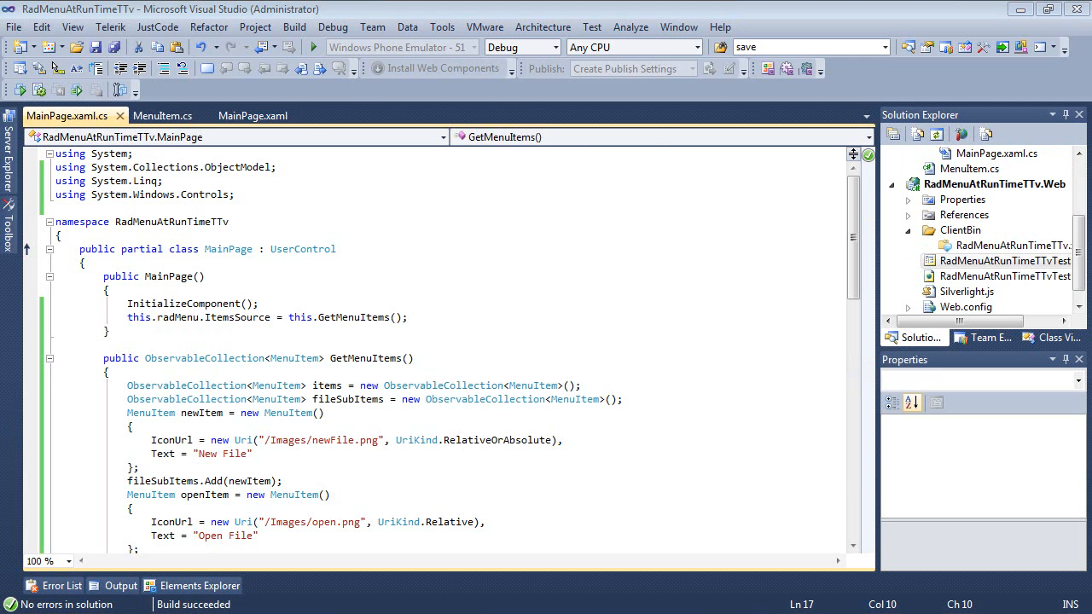
{"action": "left_click", "coordinate": [333, 27]}
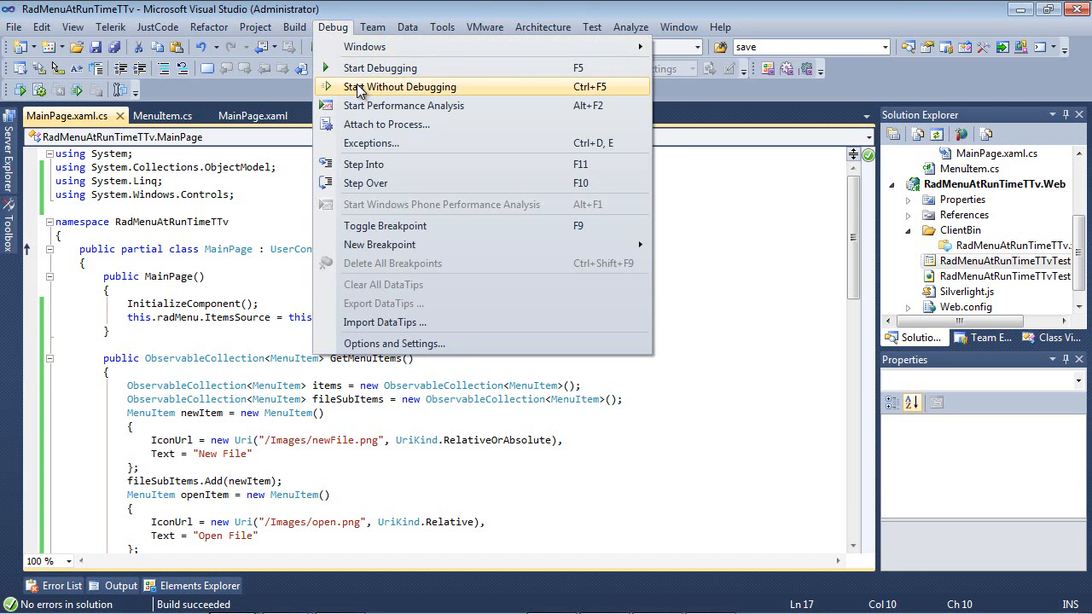
{"action": "left_click", "coordinate": [399, 85]}
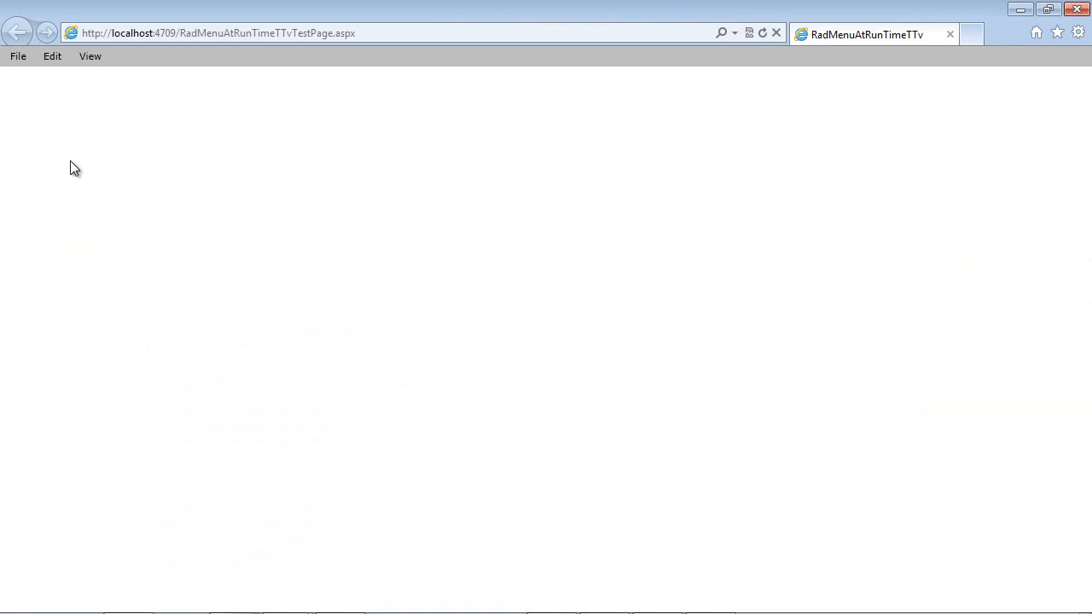
{"action": "mouse_move", "coordinate": [44, 162]}
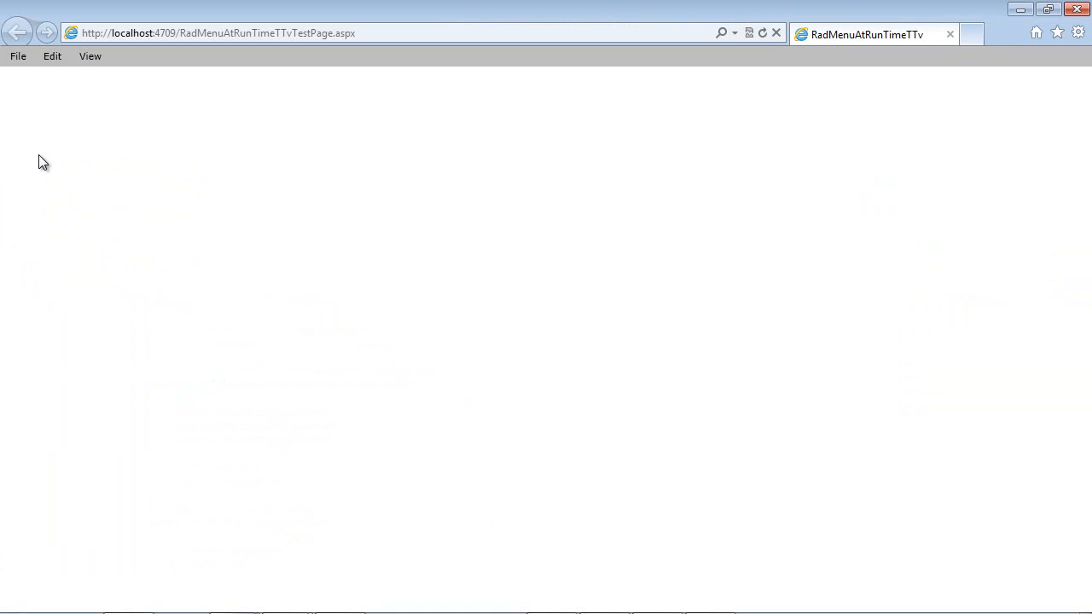
- Expand the running app's File menu to reveal New File, Open File and Save File with icons
{"action": "left_click", "coordinate": [17, 55]}
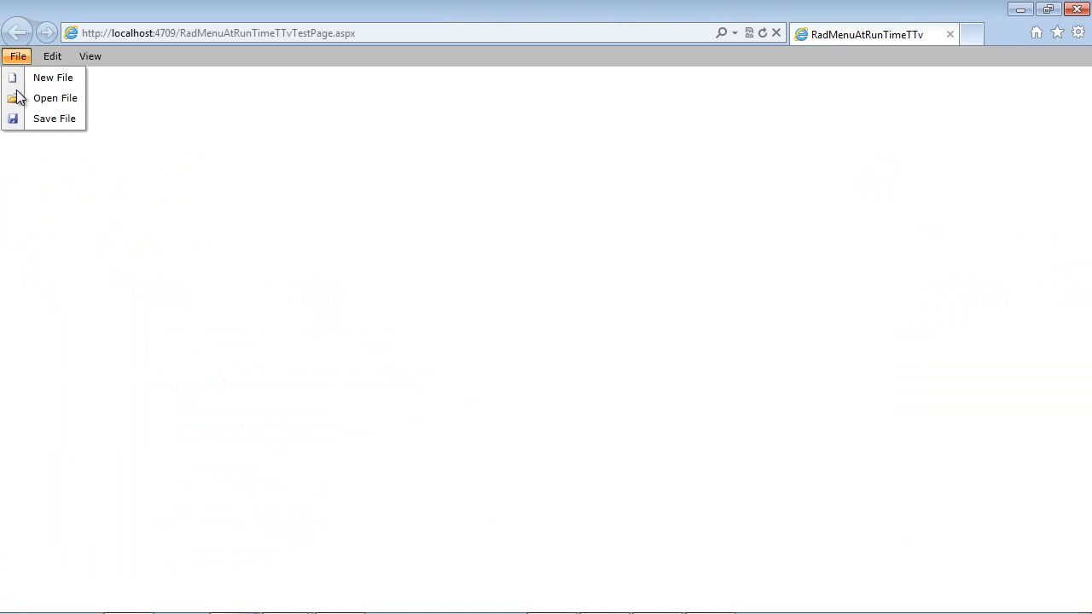